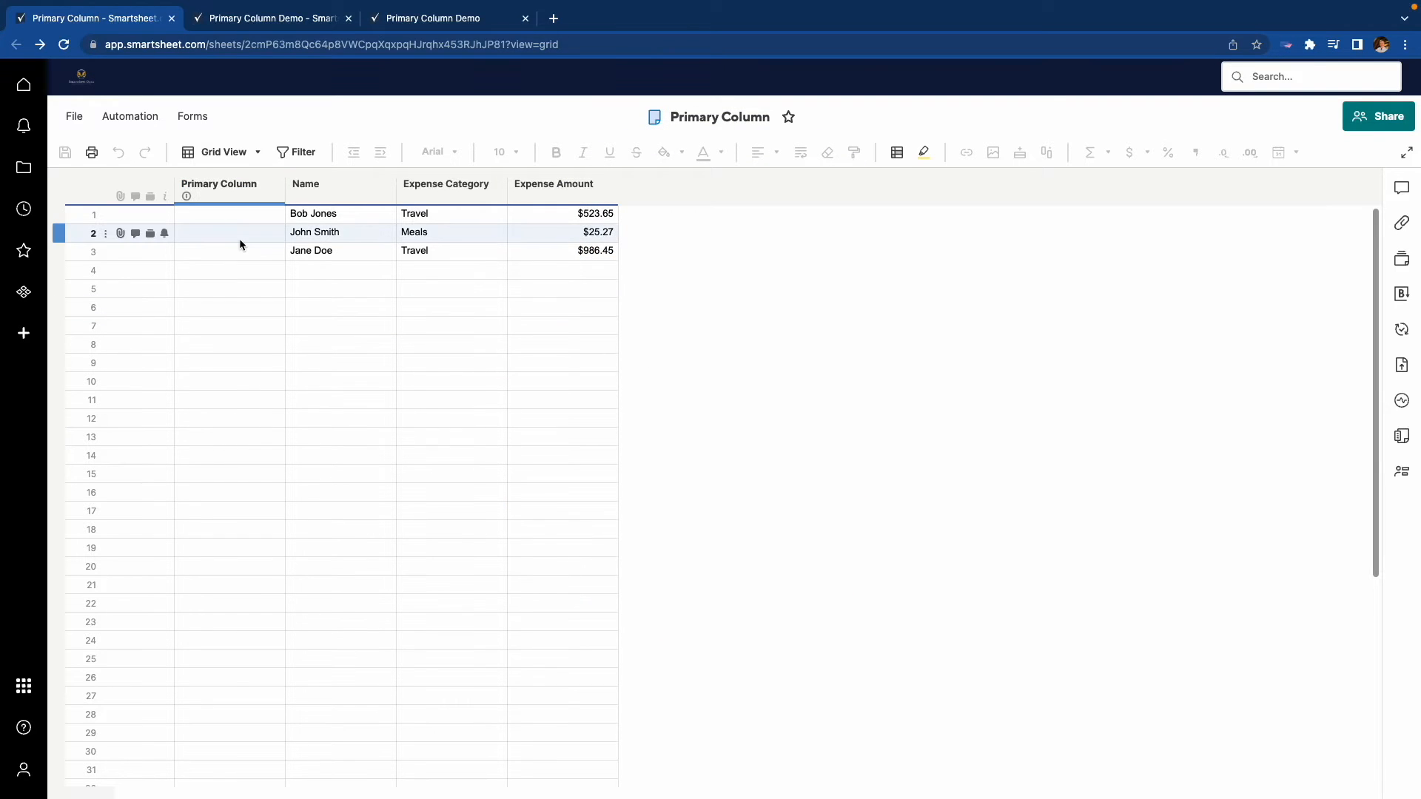
- Leave the sheet's Primary Column selection and go to the expense submission form
left_click(218, 184)
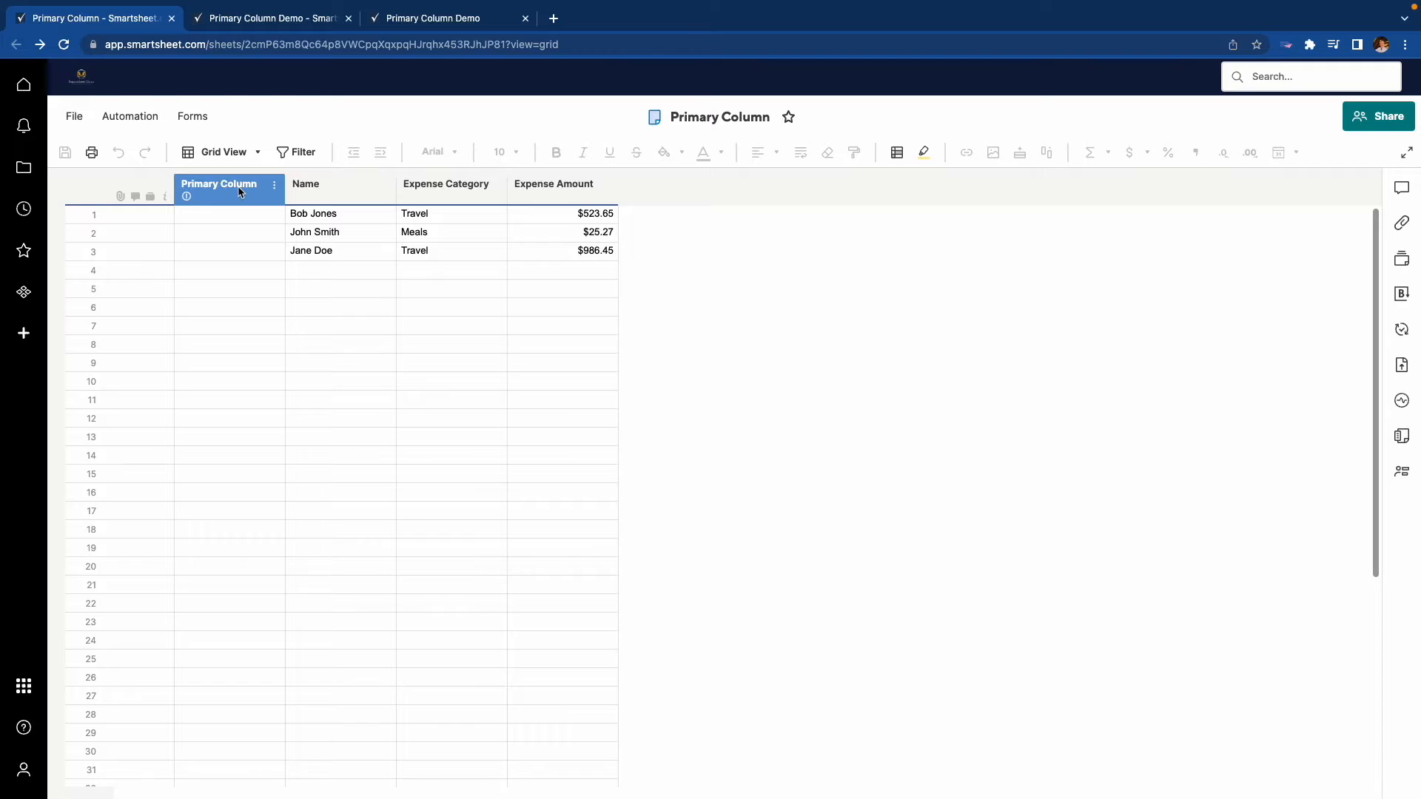
left_click(446, 184)
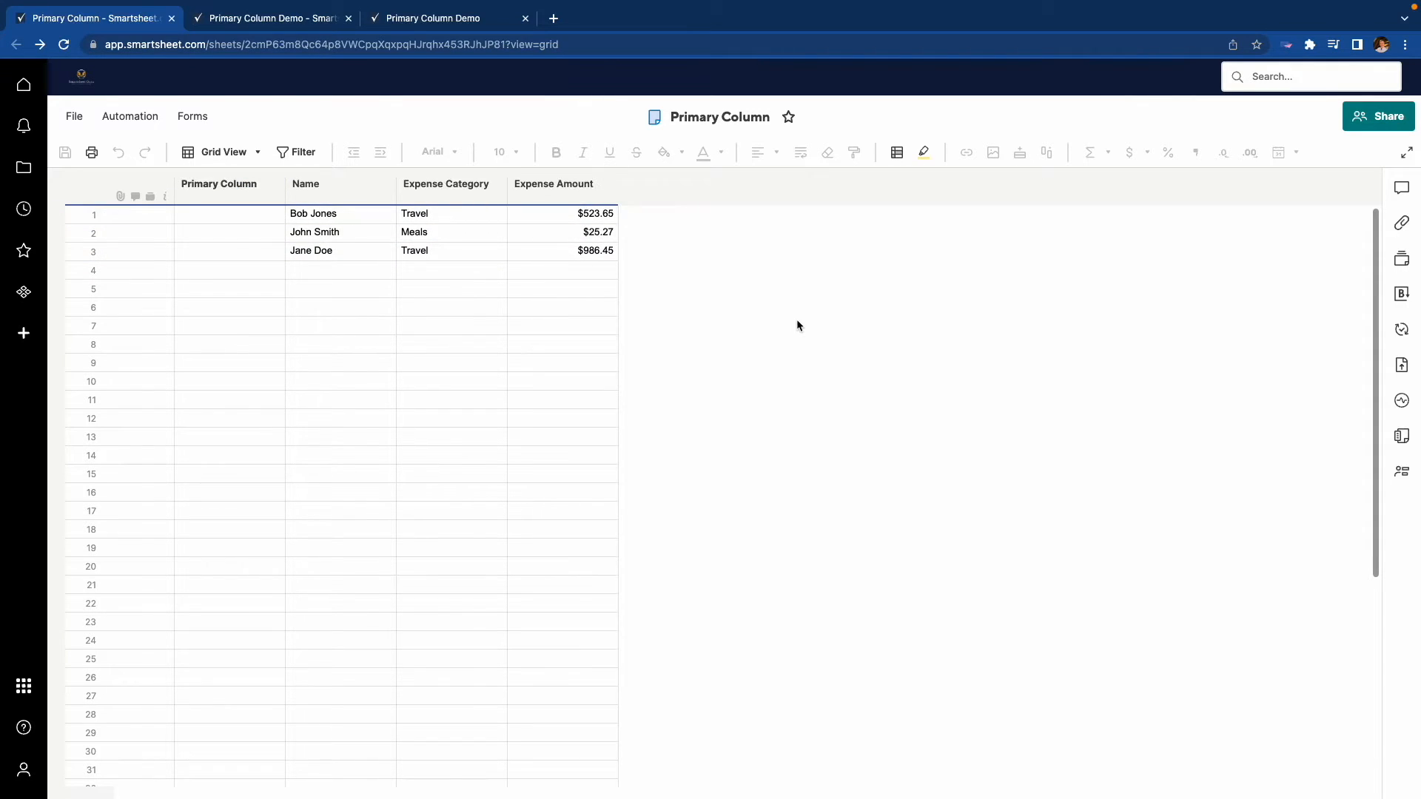
left_click(444, 18)
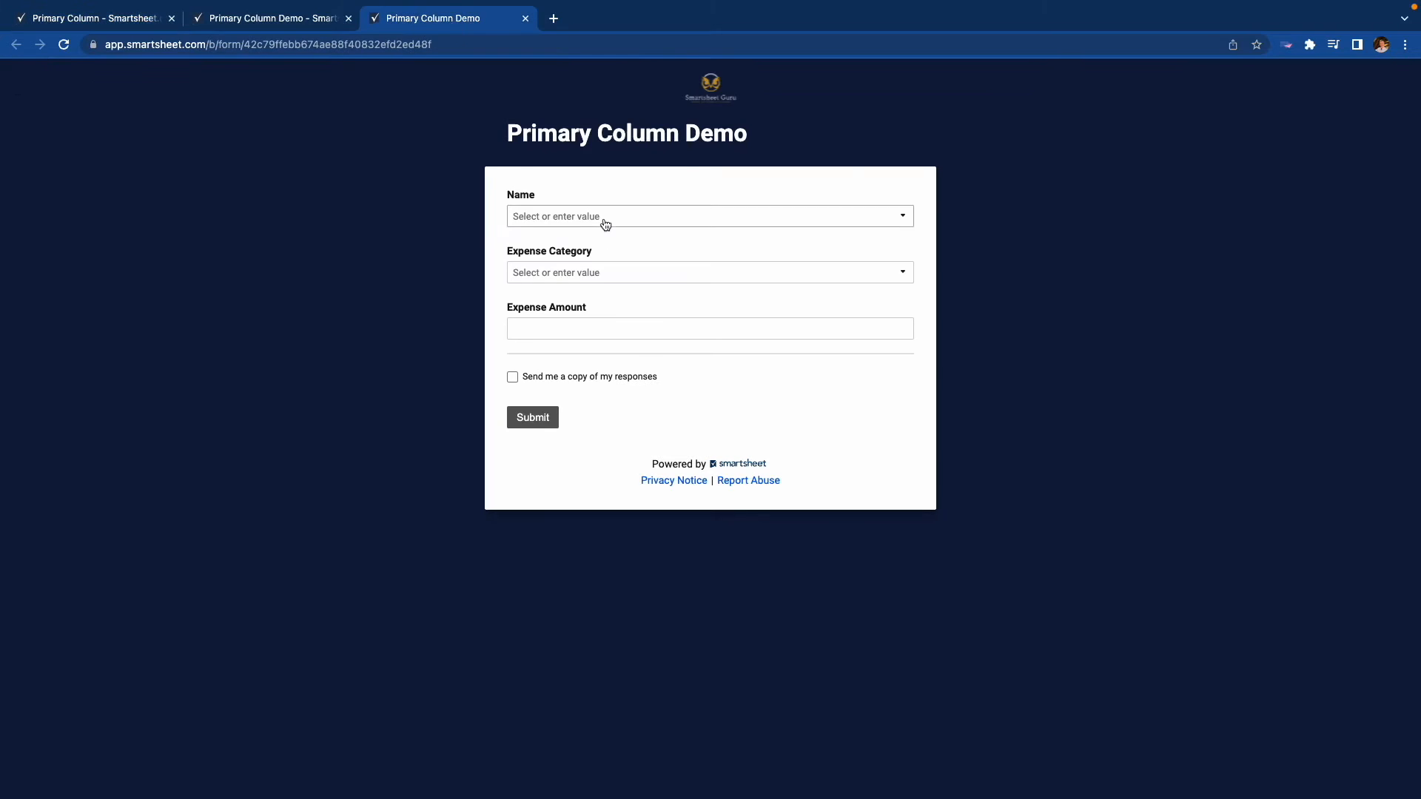
- Fill the form with Bob Jones as Name and $19.73 as Expense Amount
left_click(709, 215)
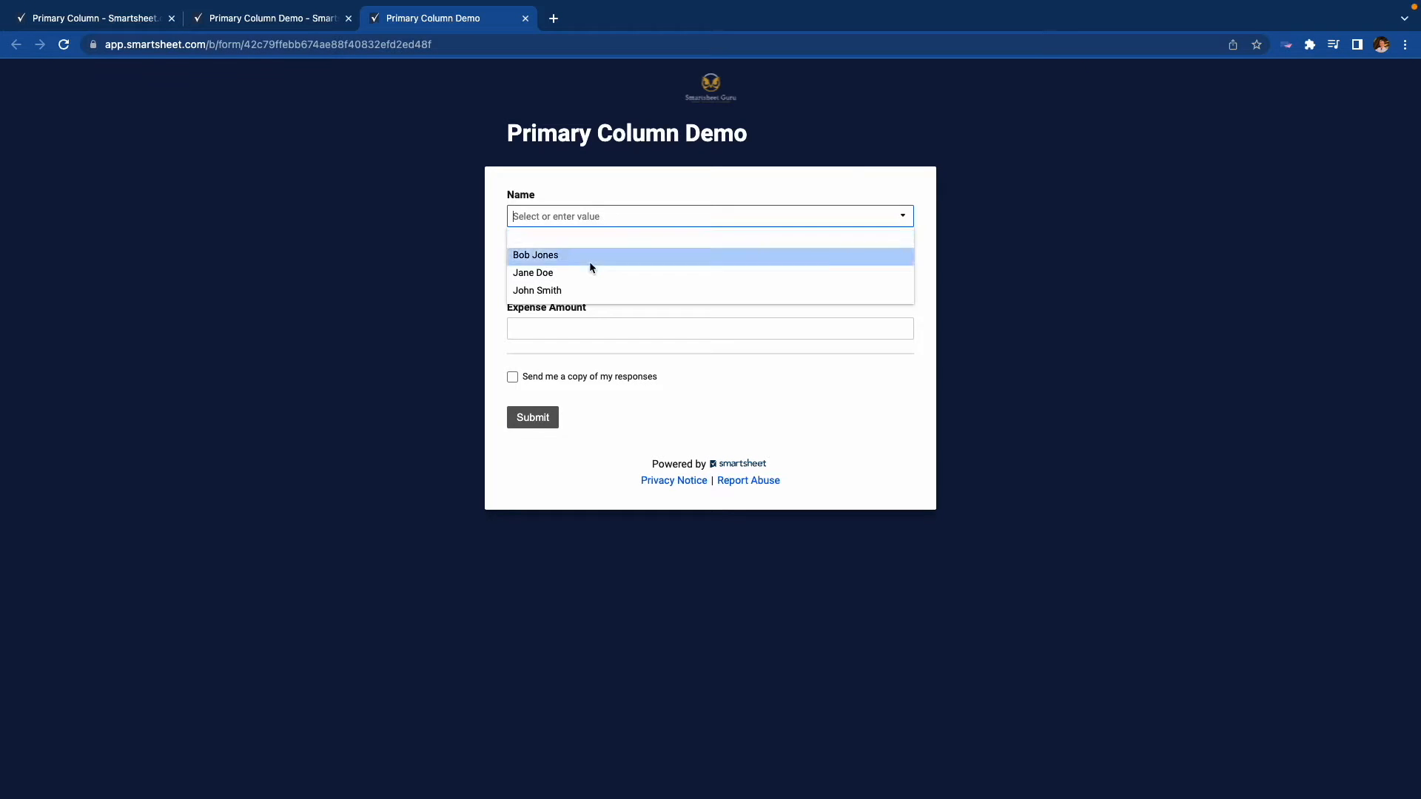
left_click(536, 255)
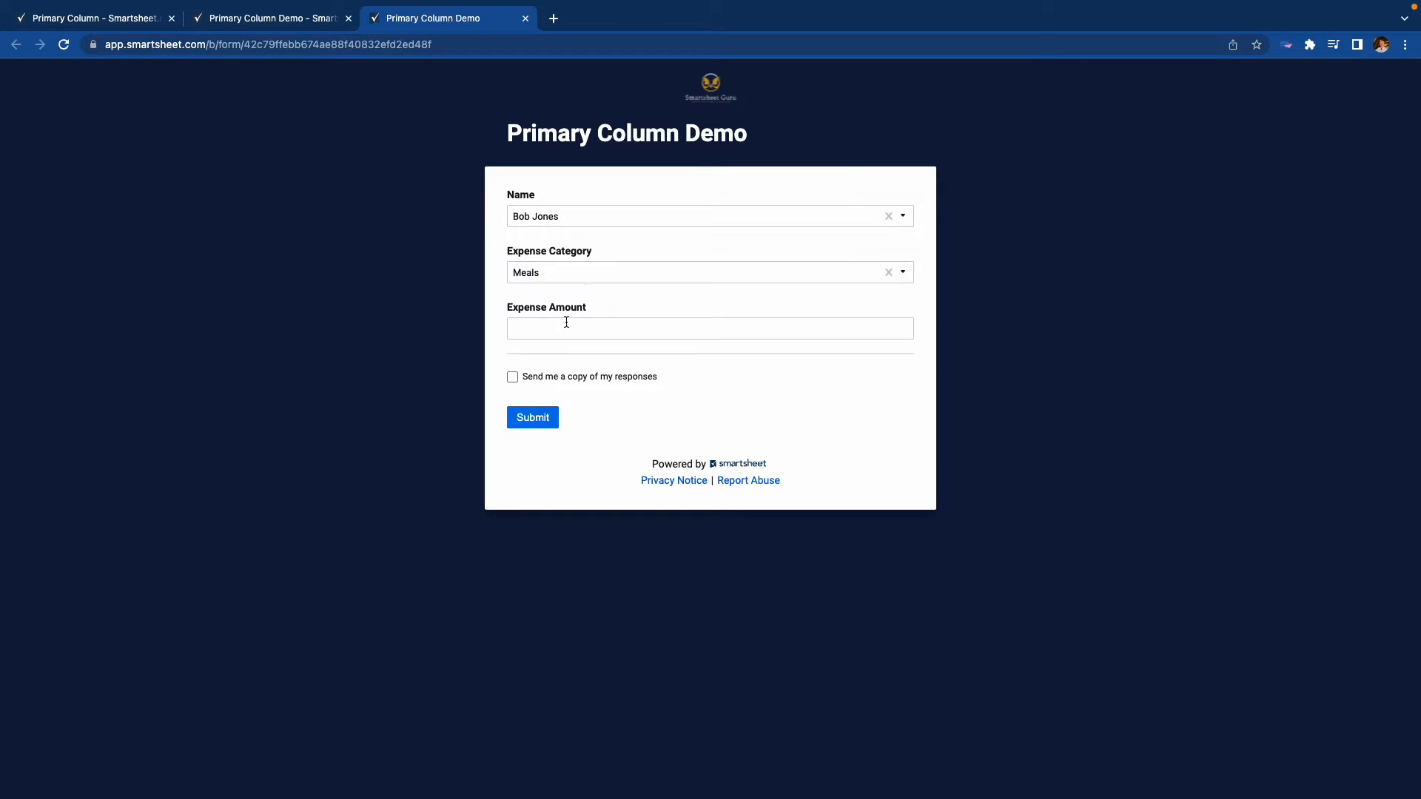
left_click(710, 328)
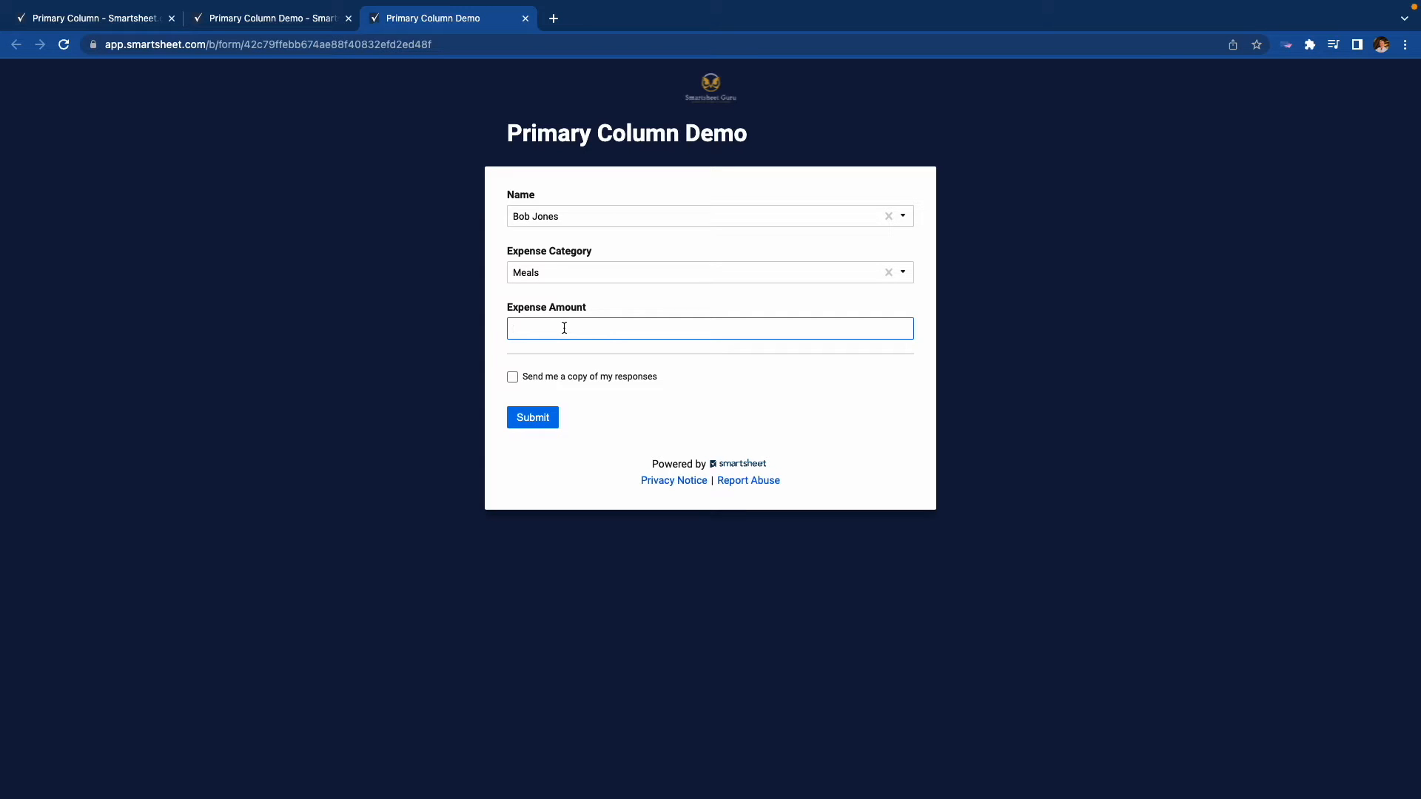
type("$19.73")
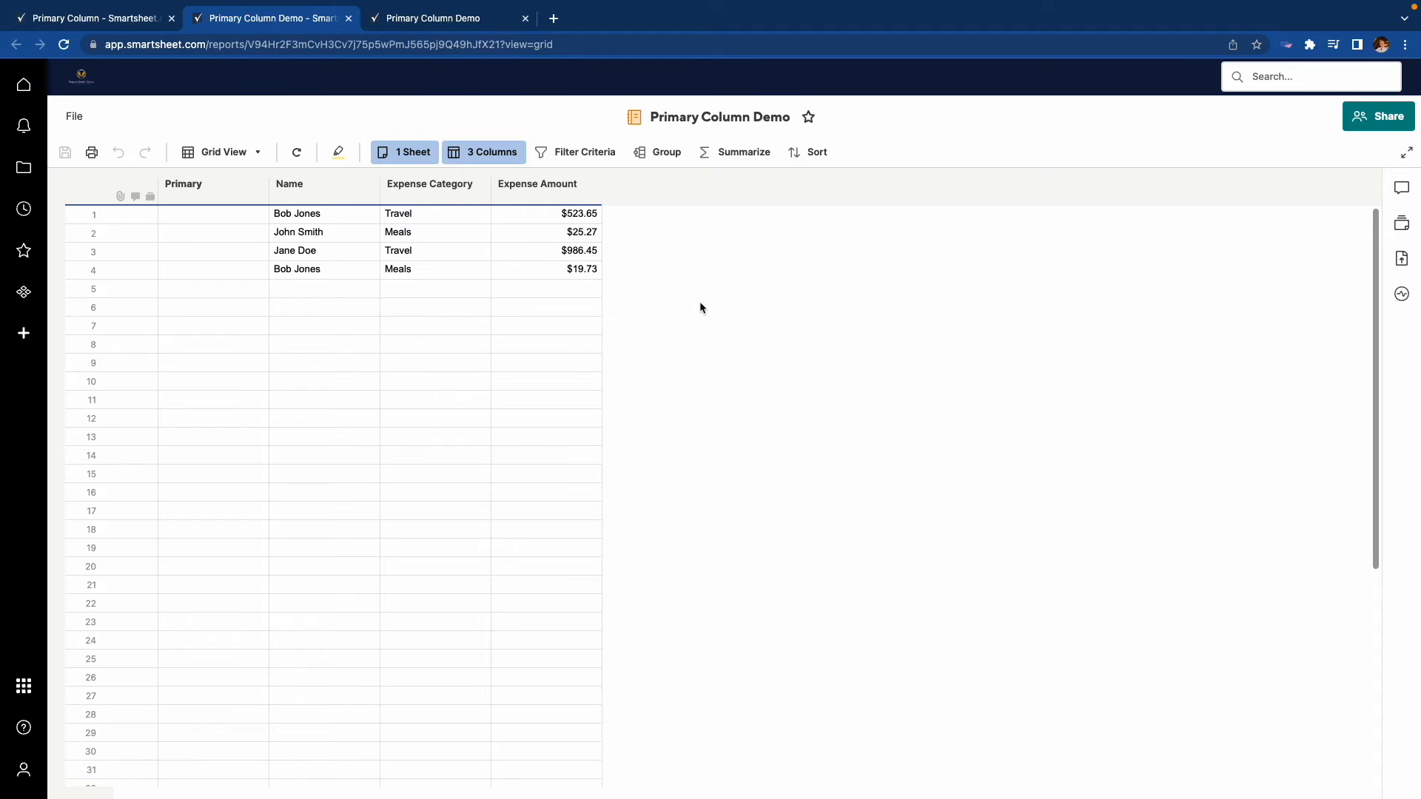
mouse_move(690, 217)
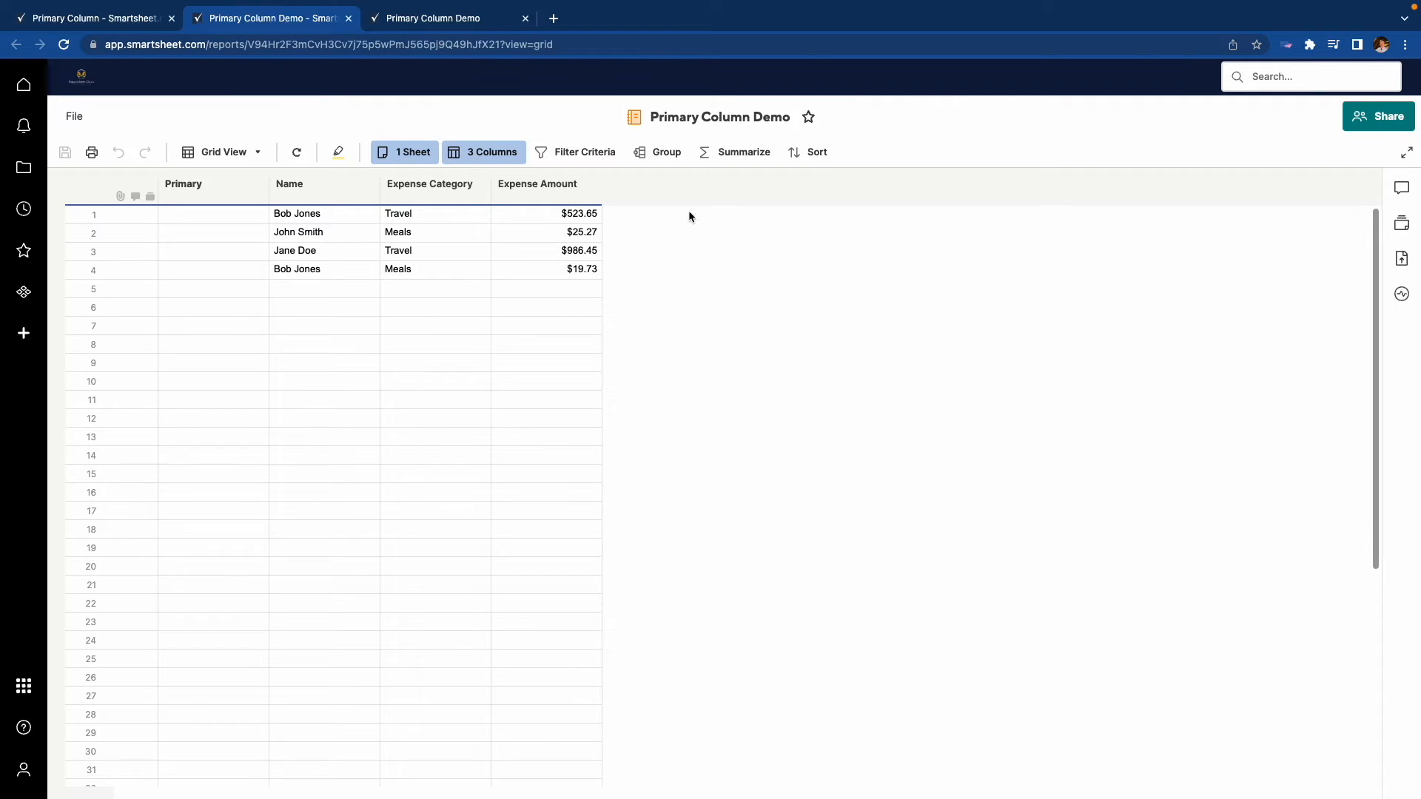
- Group the report by Expense Category, giving Meals and Travel groups
left_click(665, 151)
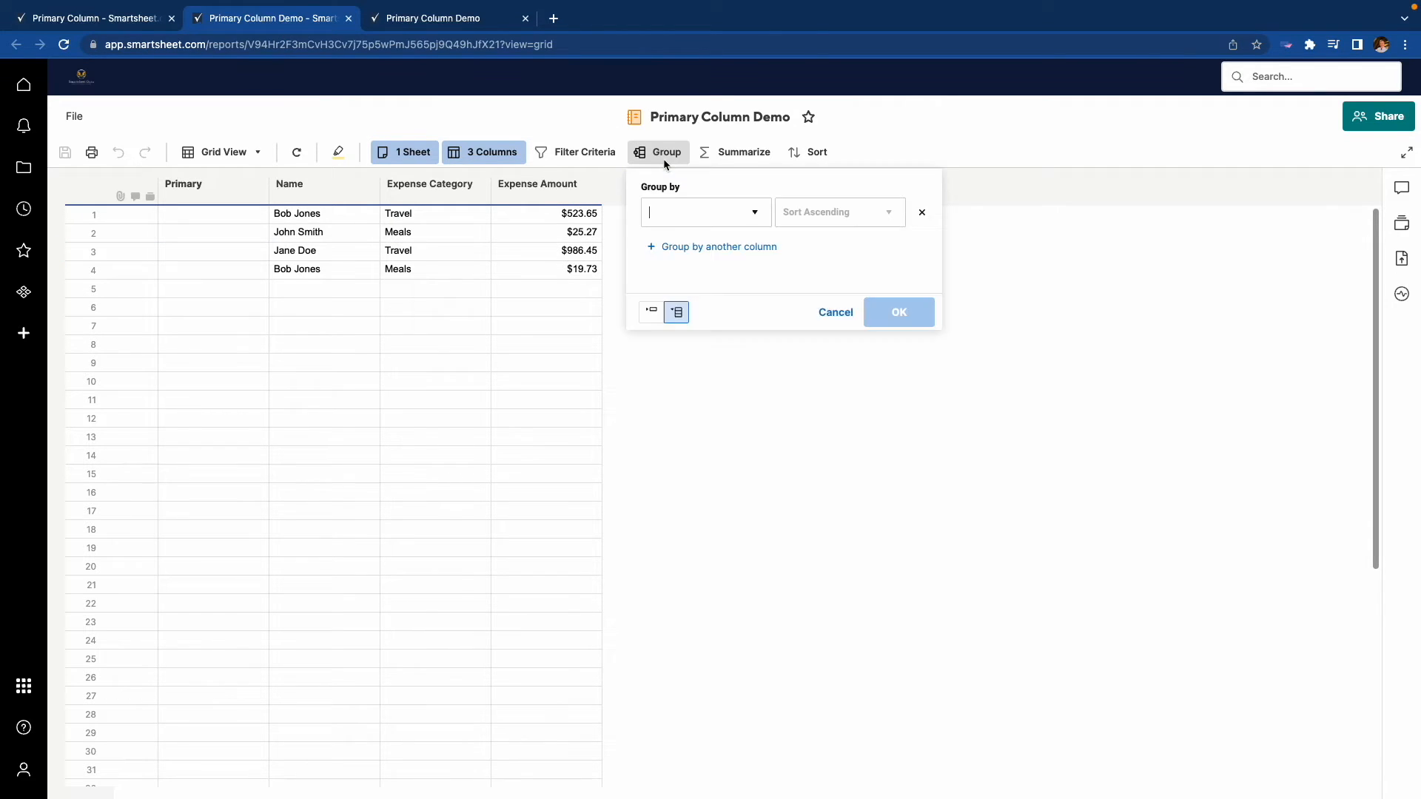
left_click(703, 212)
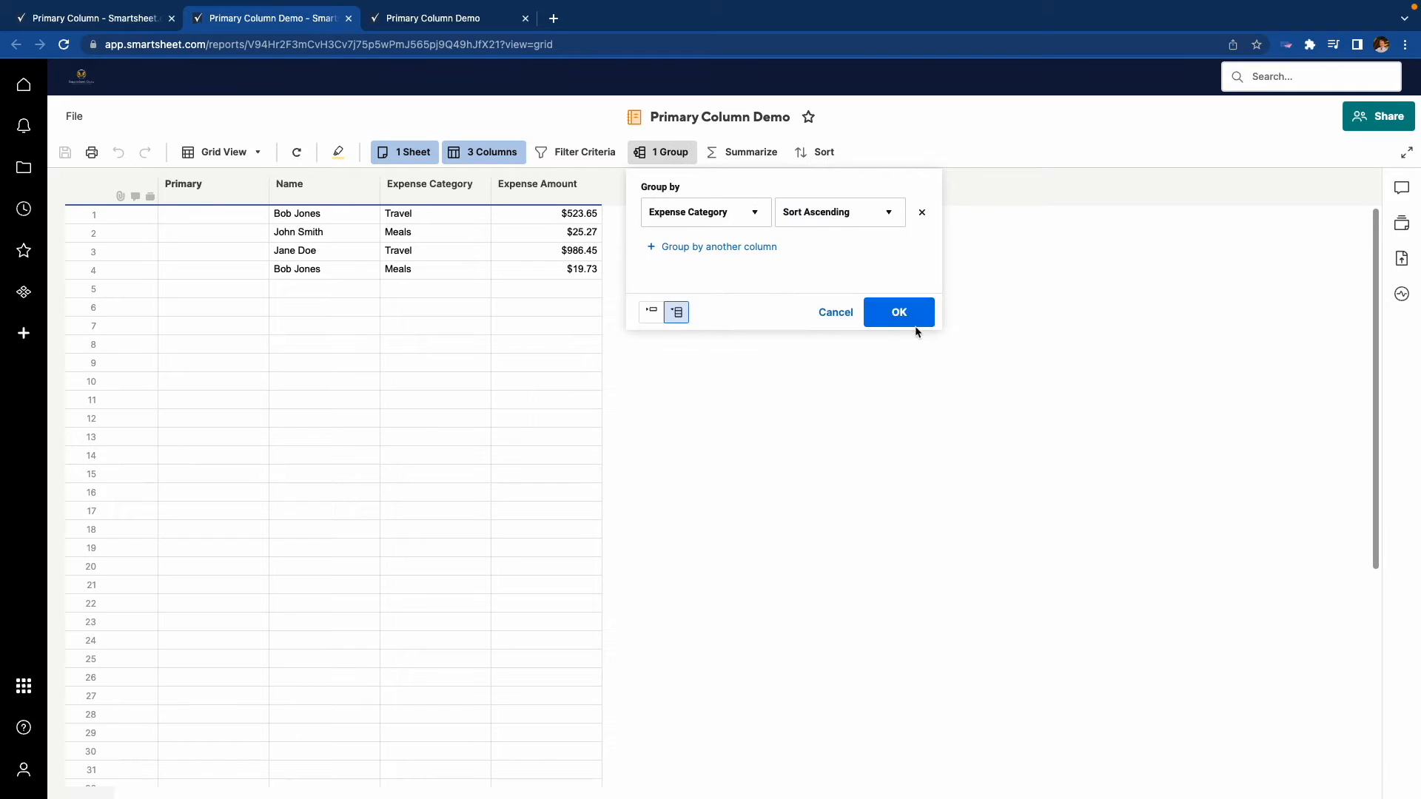
left_click(898, 311)
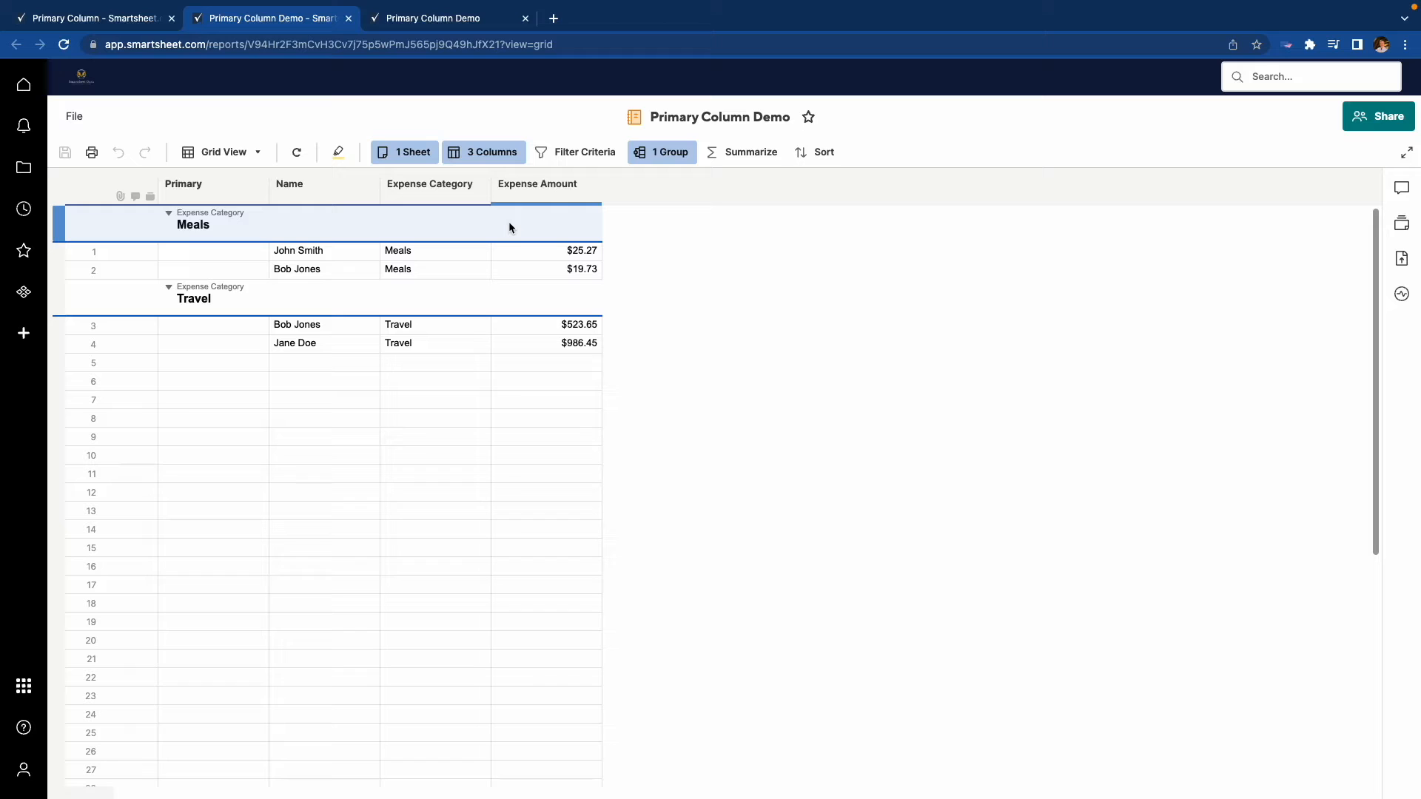
left_click(199, 185)
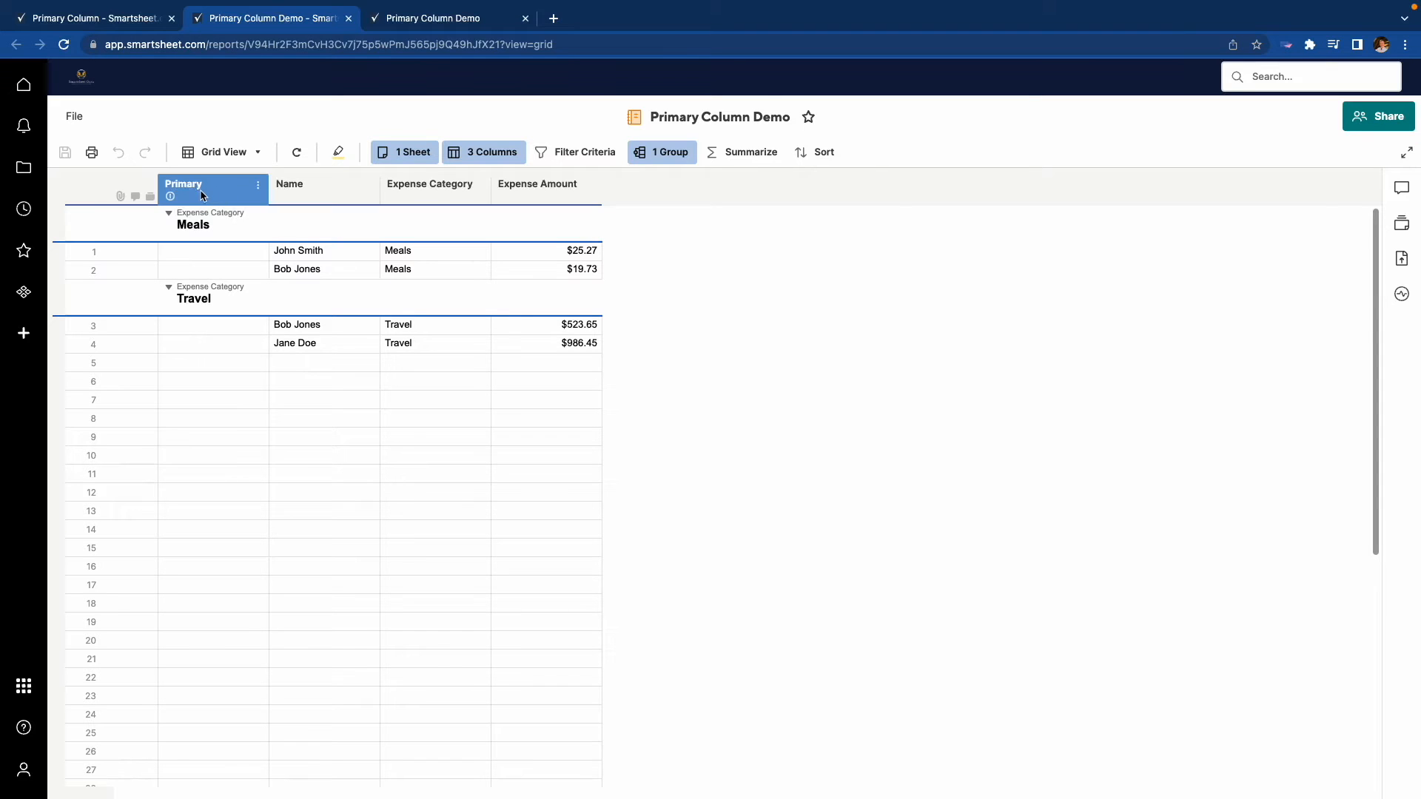
left_click(258, 185)
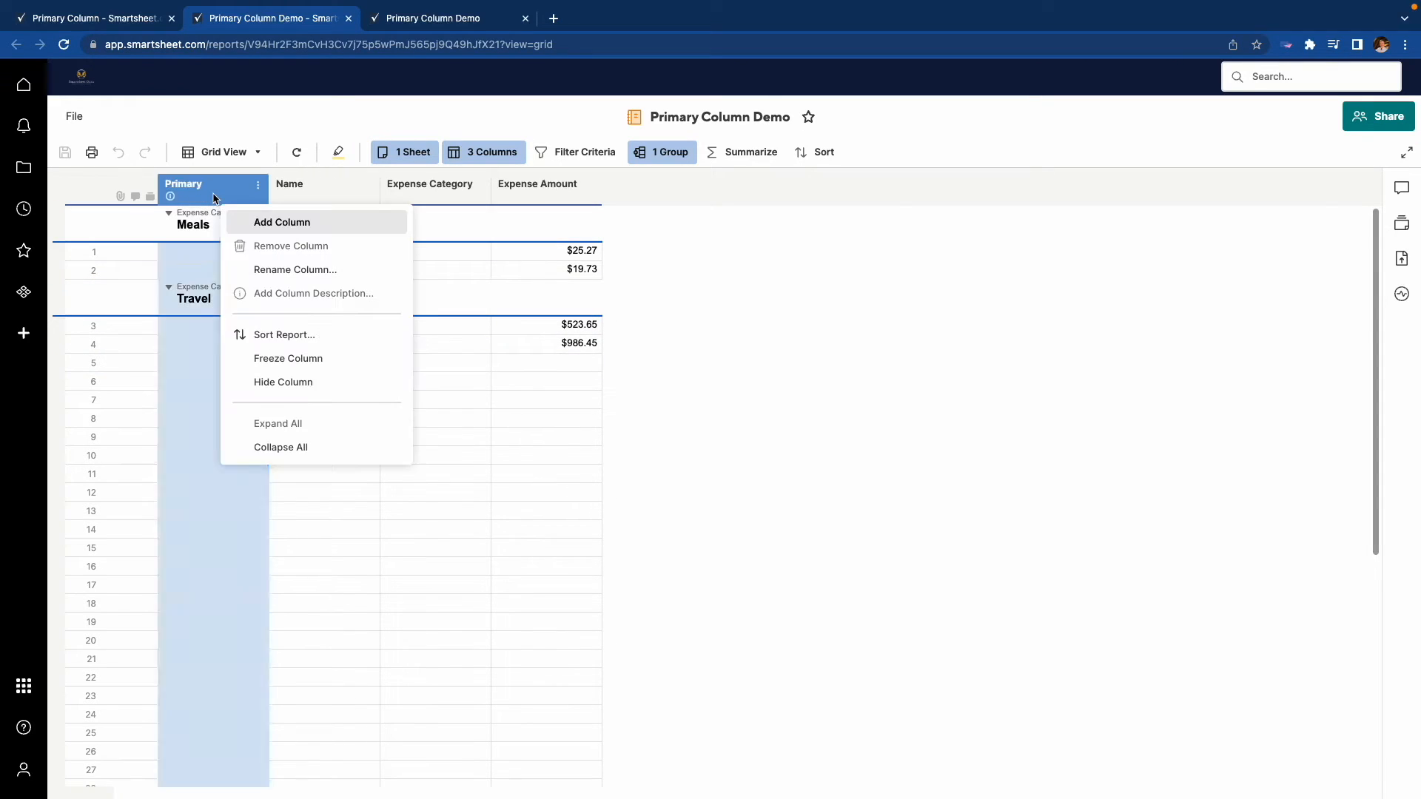
left_click(283, 382)
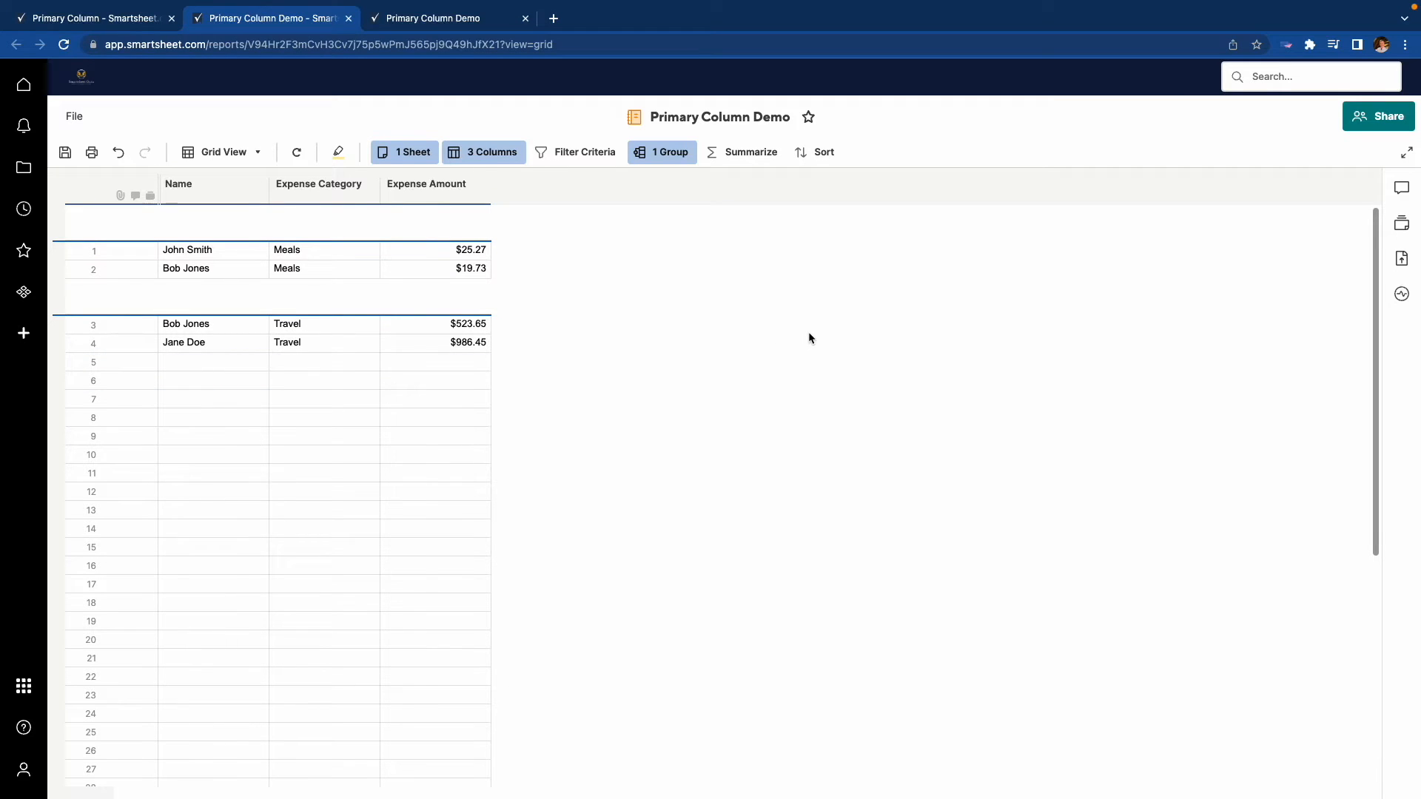
left_click(272, 222)
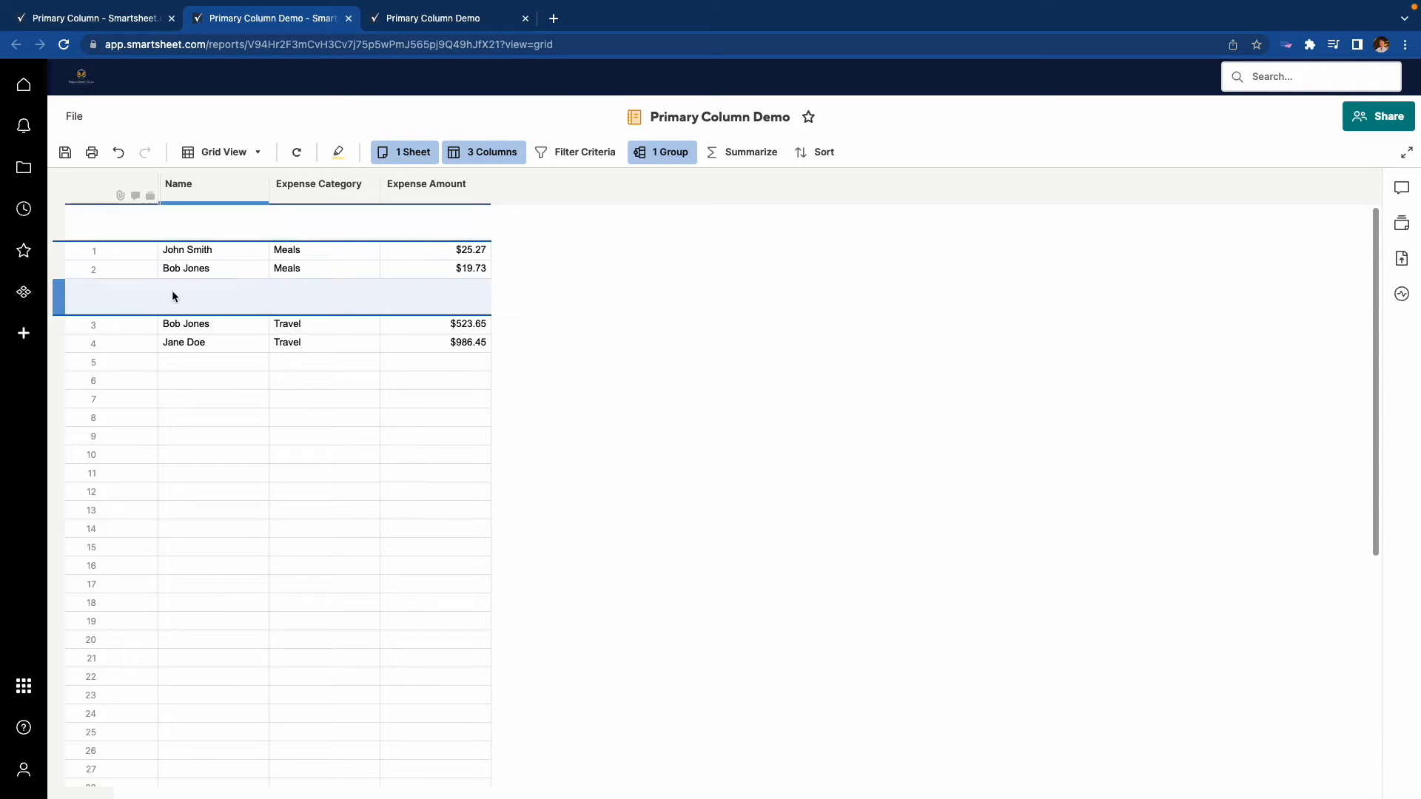
right_click(213, 185)
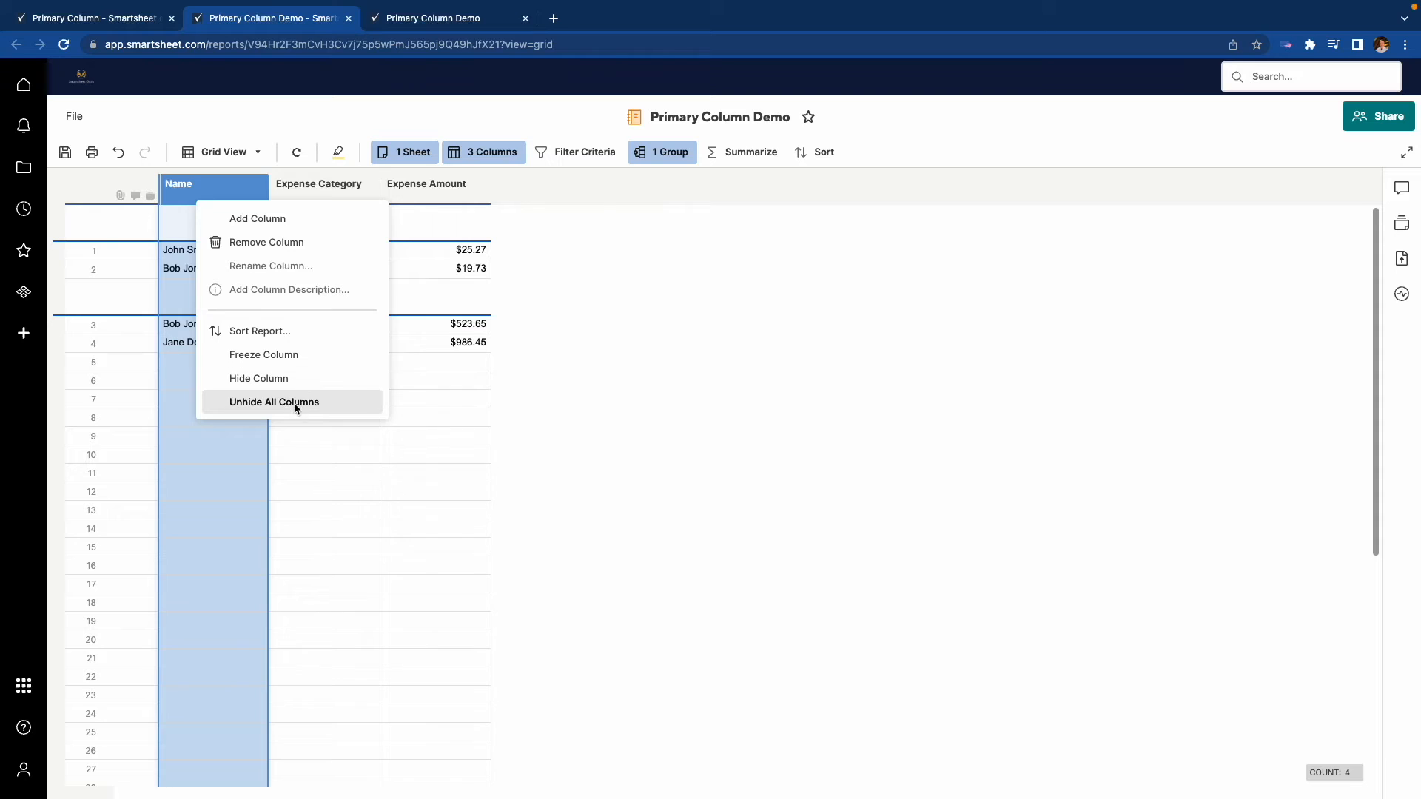
left_click(274, 401)
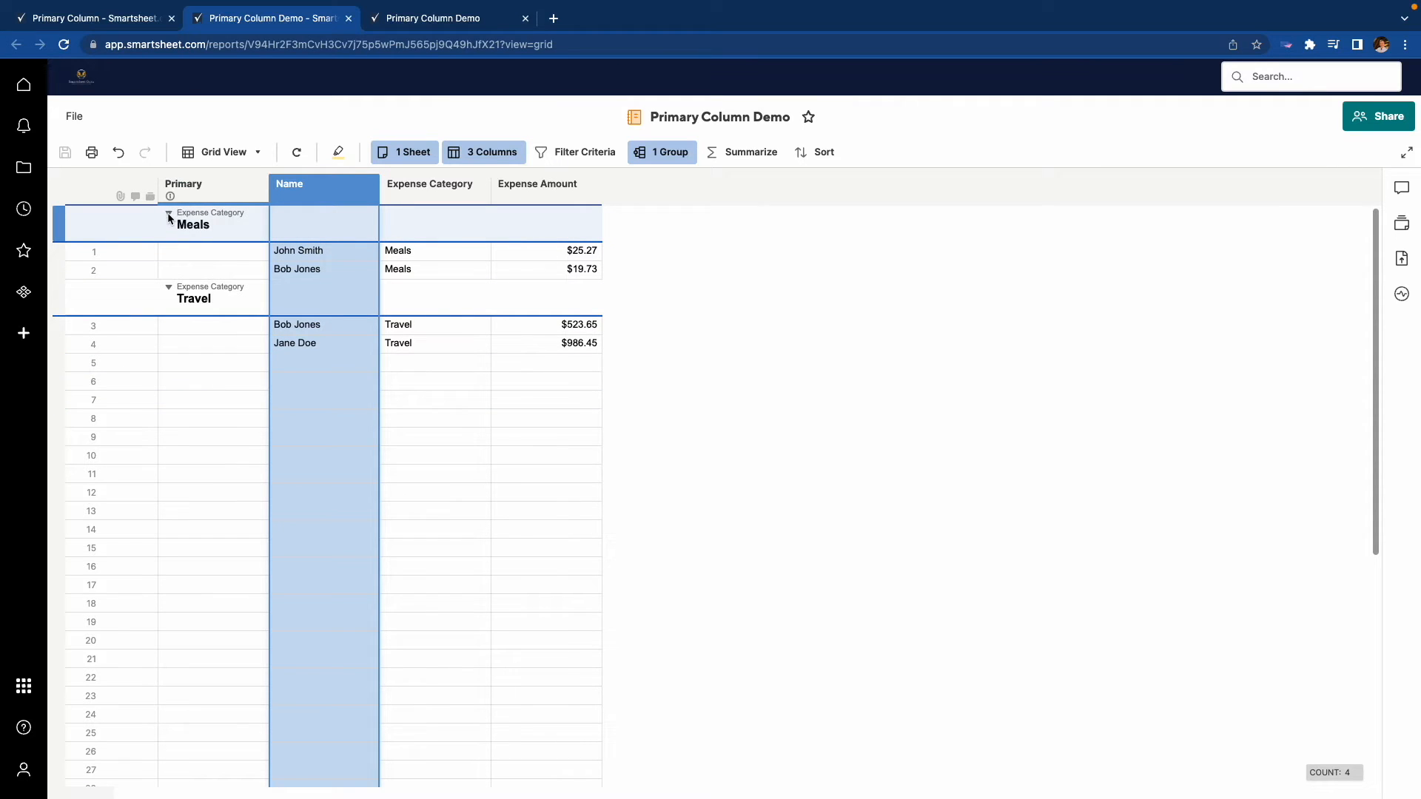
left_click(169, 216)
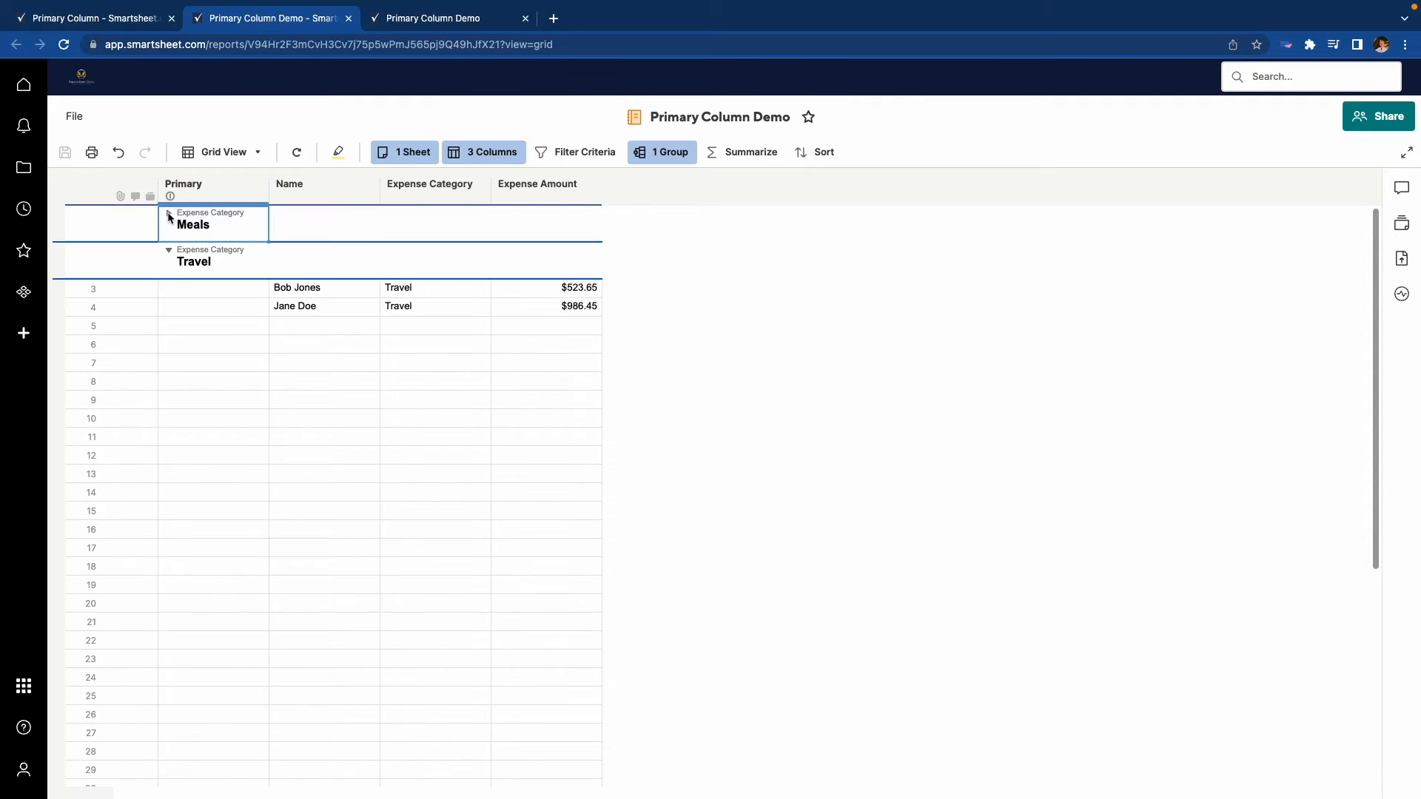
left_click(169, 218)
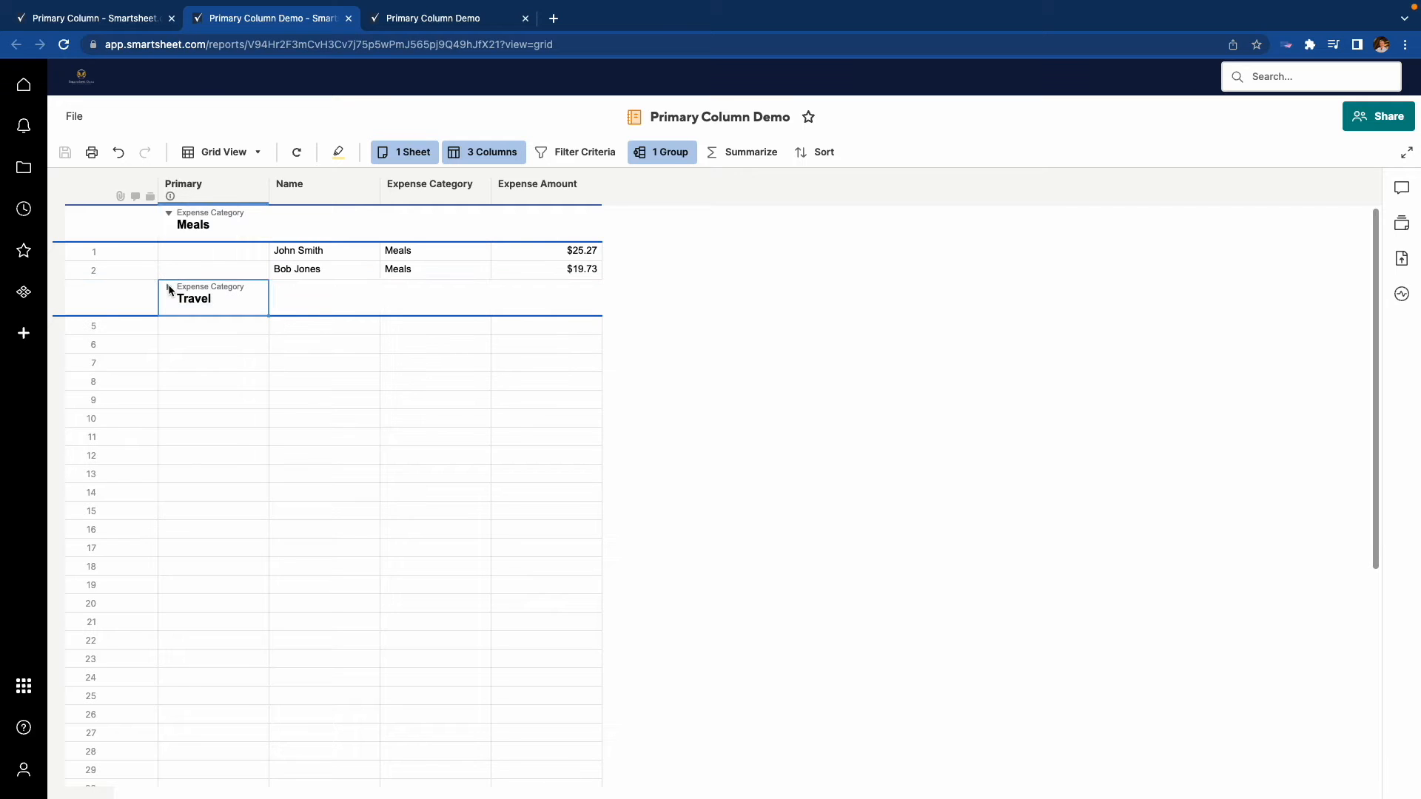
left_click(168, 287)
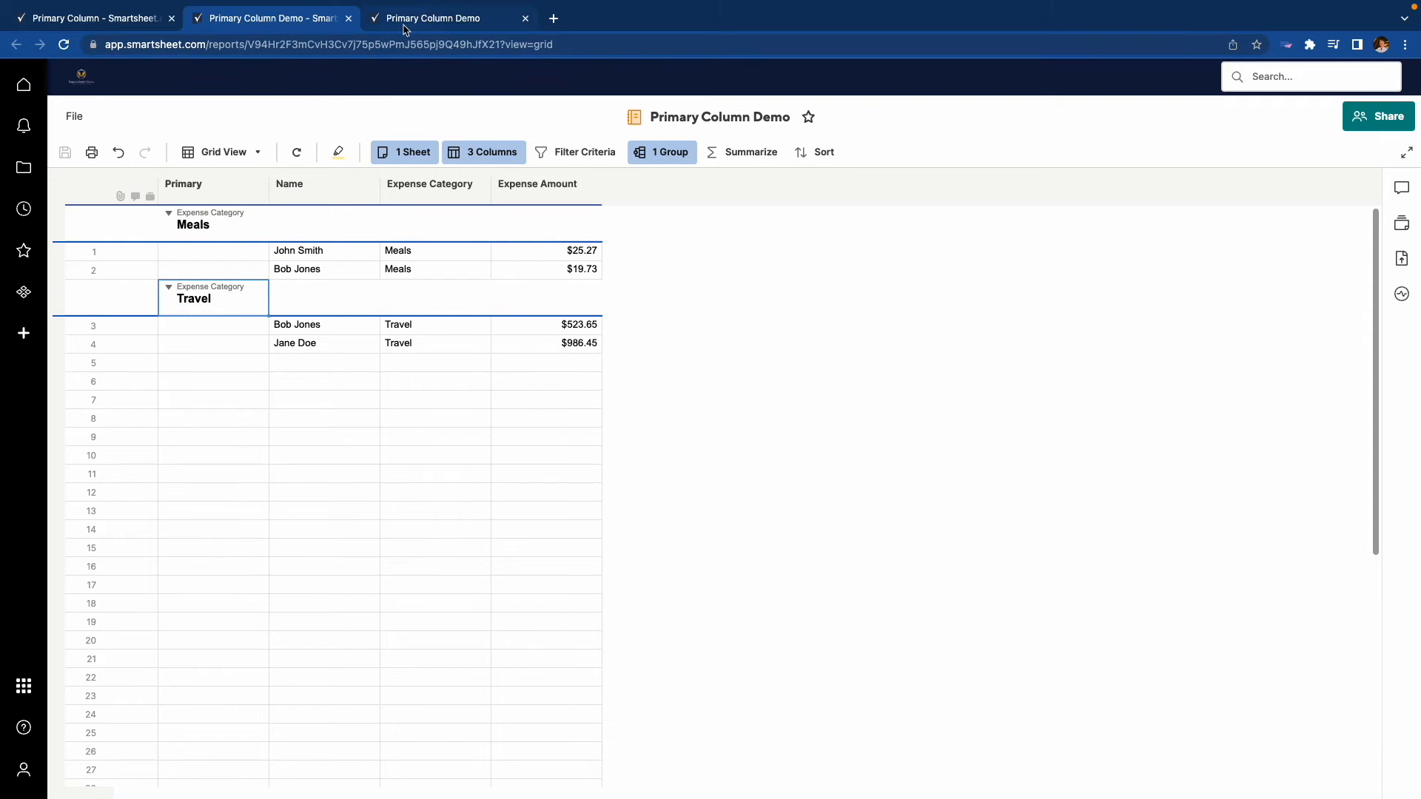
left_click(90, 17)
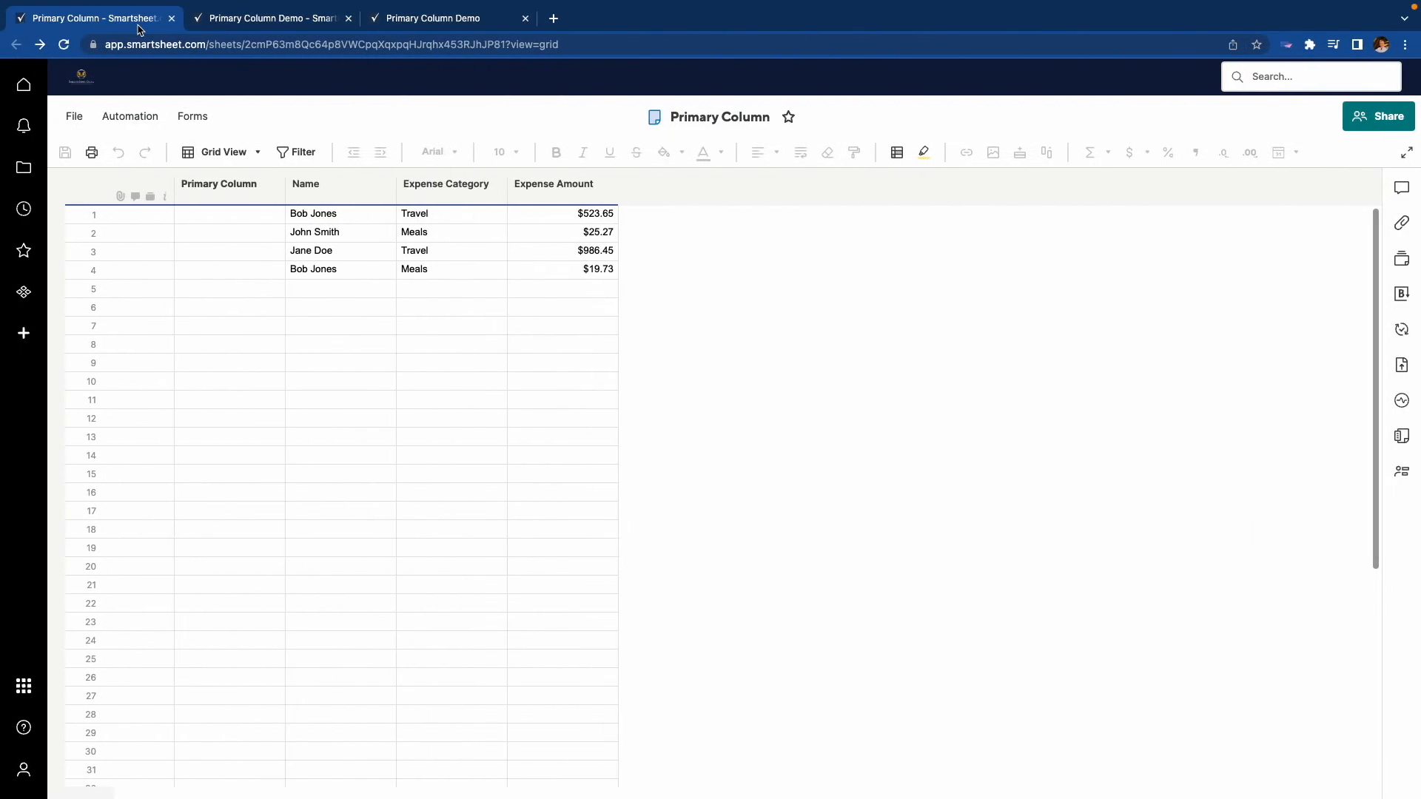
left_click(93, 233)
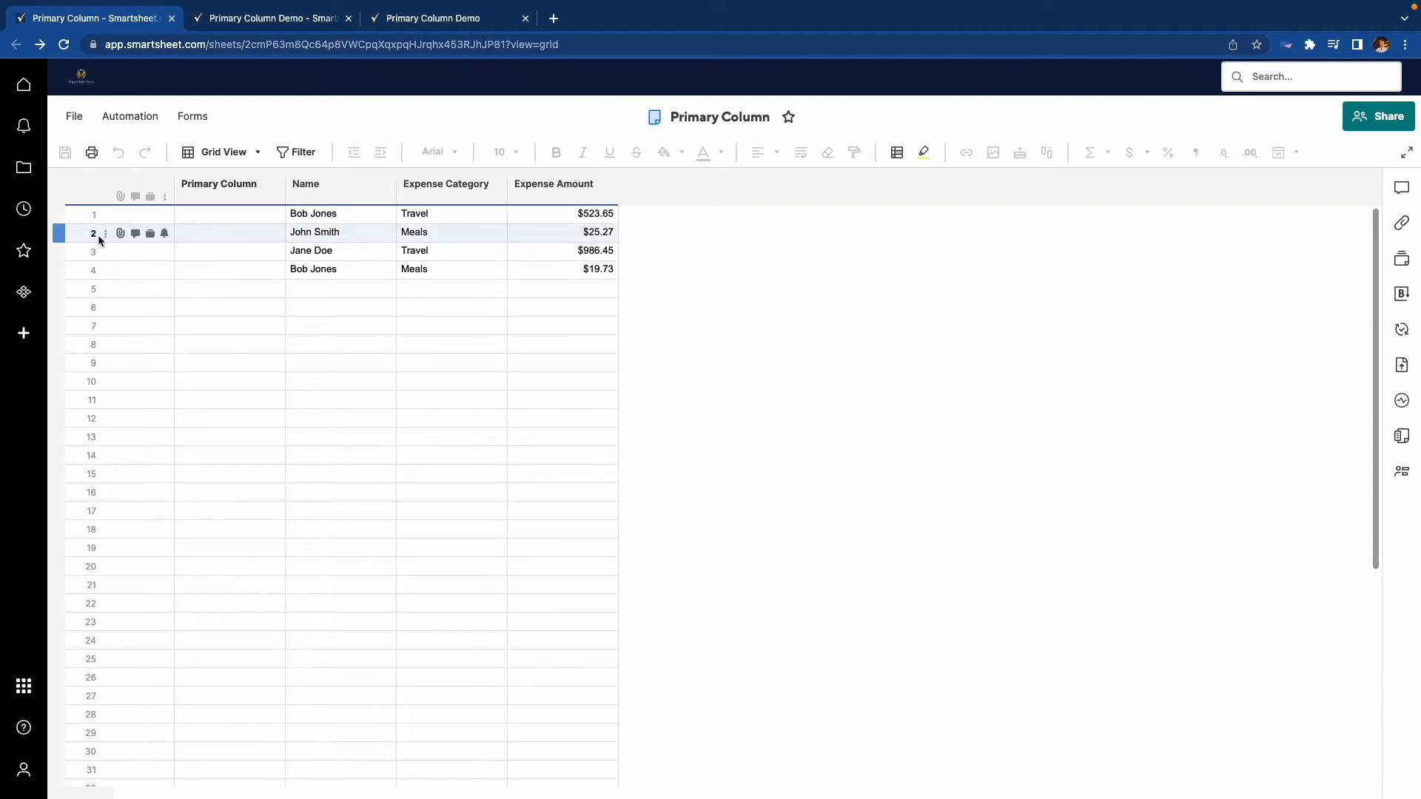
left_click(92, 234)
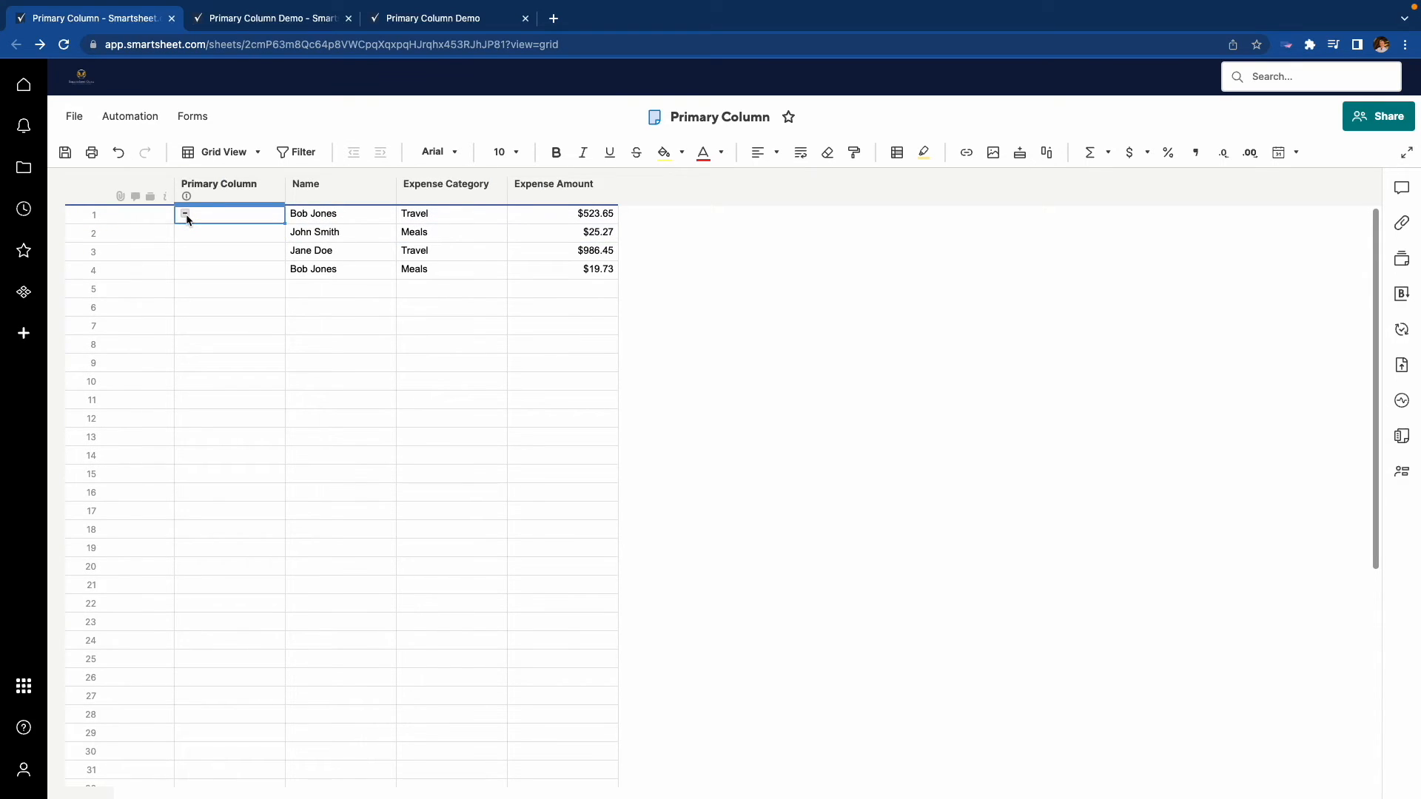
left_click(219, 184)
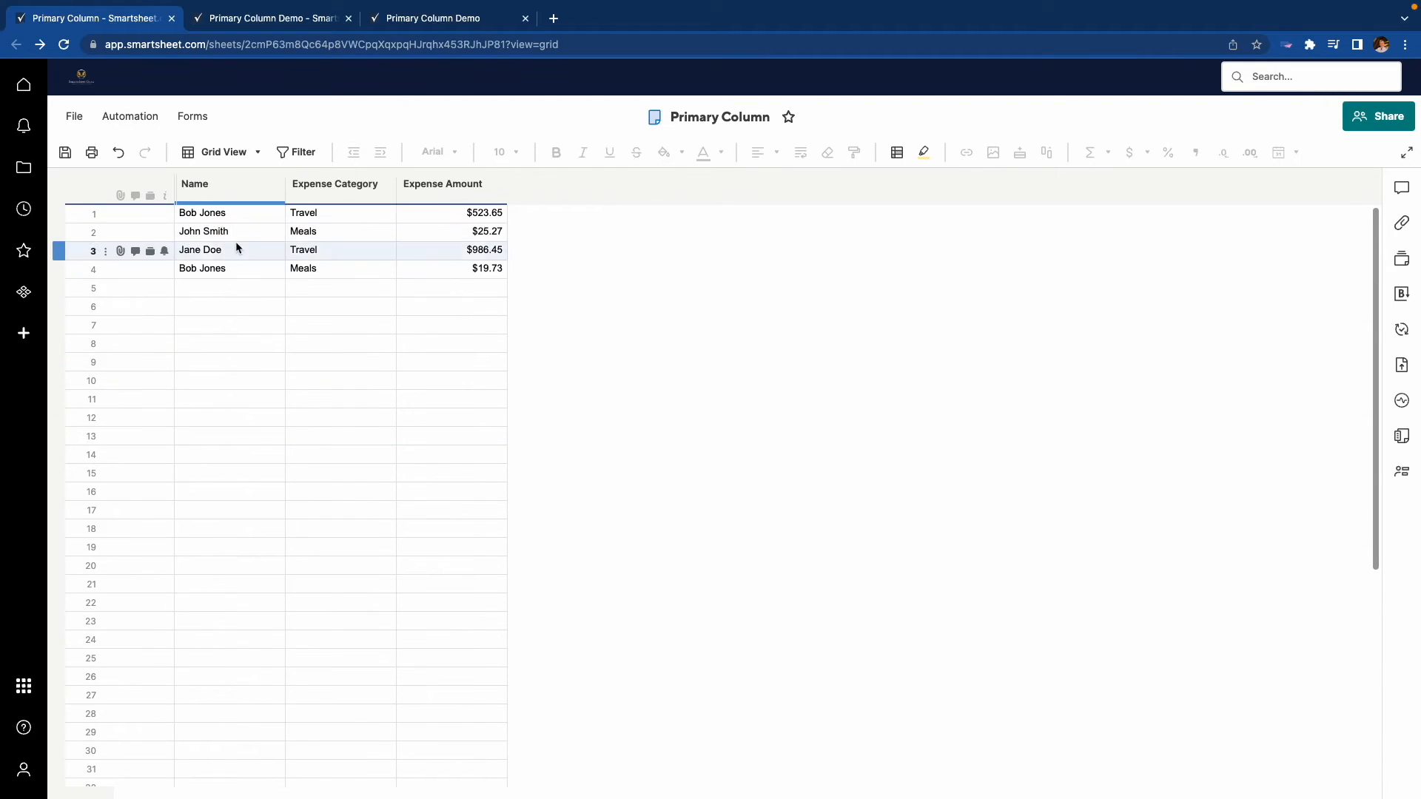
left_click(195, 184)
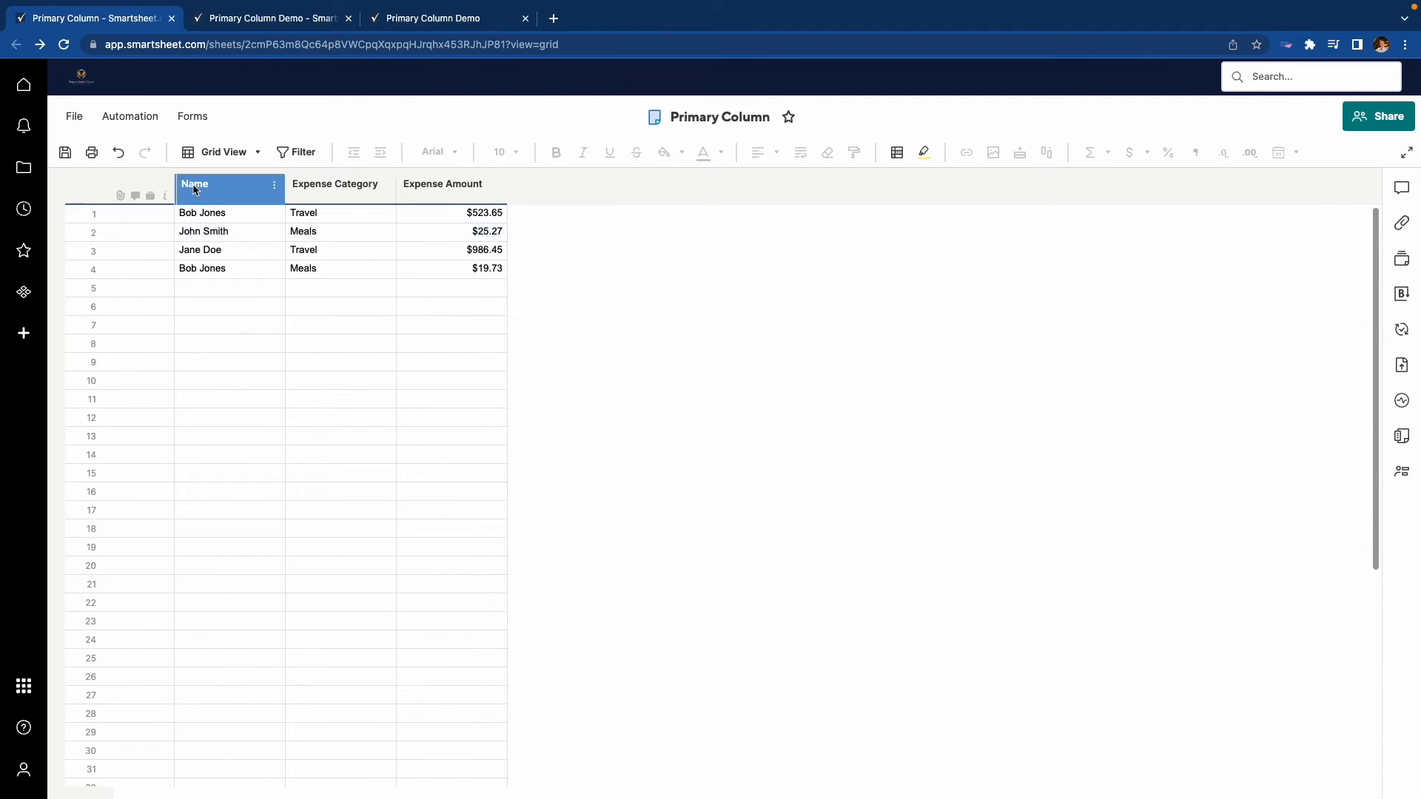
left_click(274, 184)
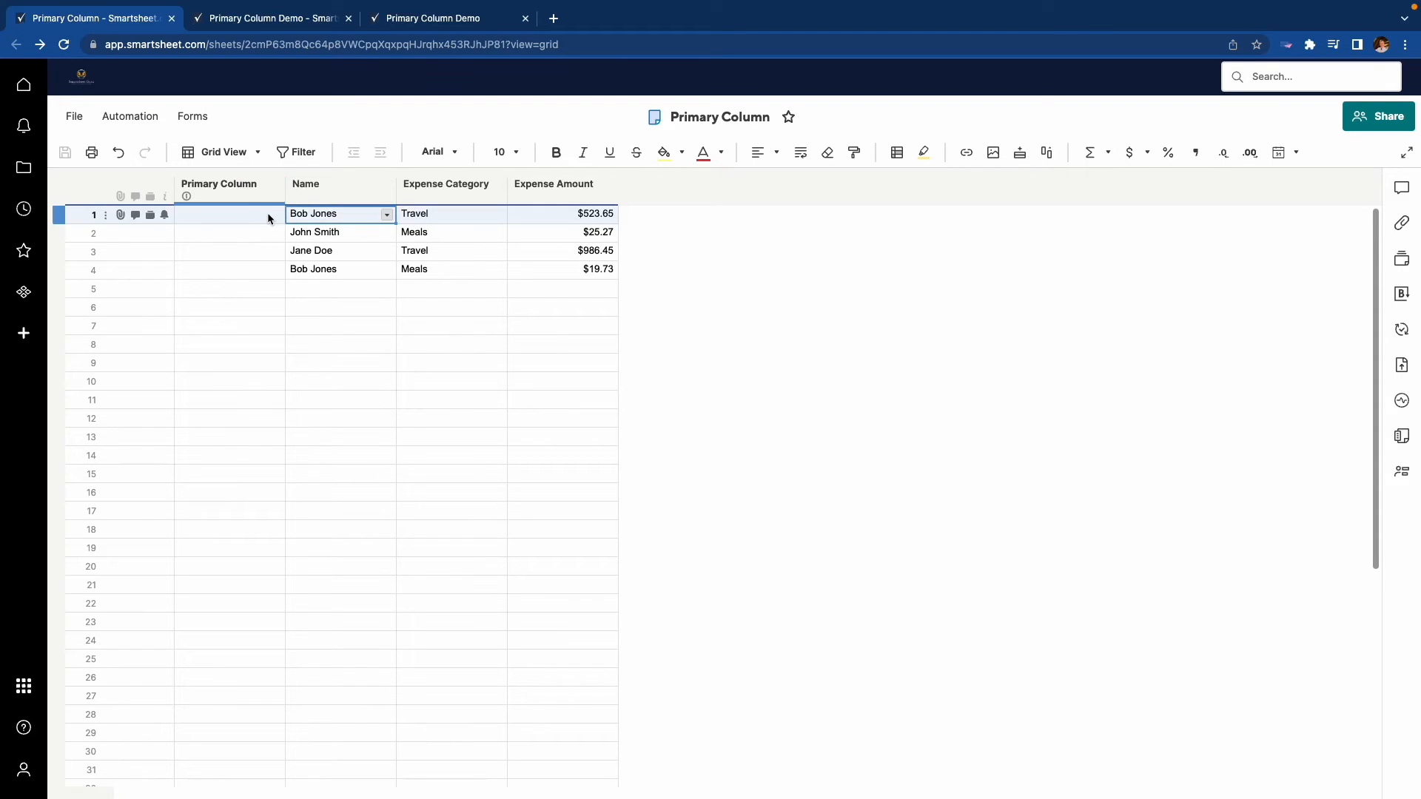
- Select the first Primary Column cell and review the column's options
left_click(228, 213)
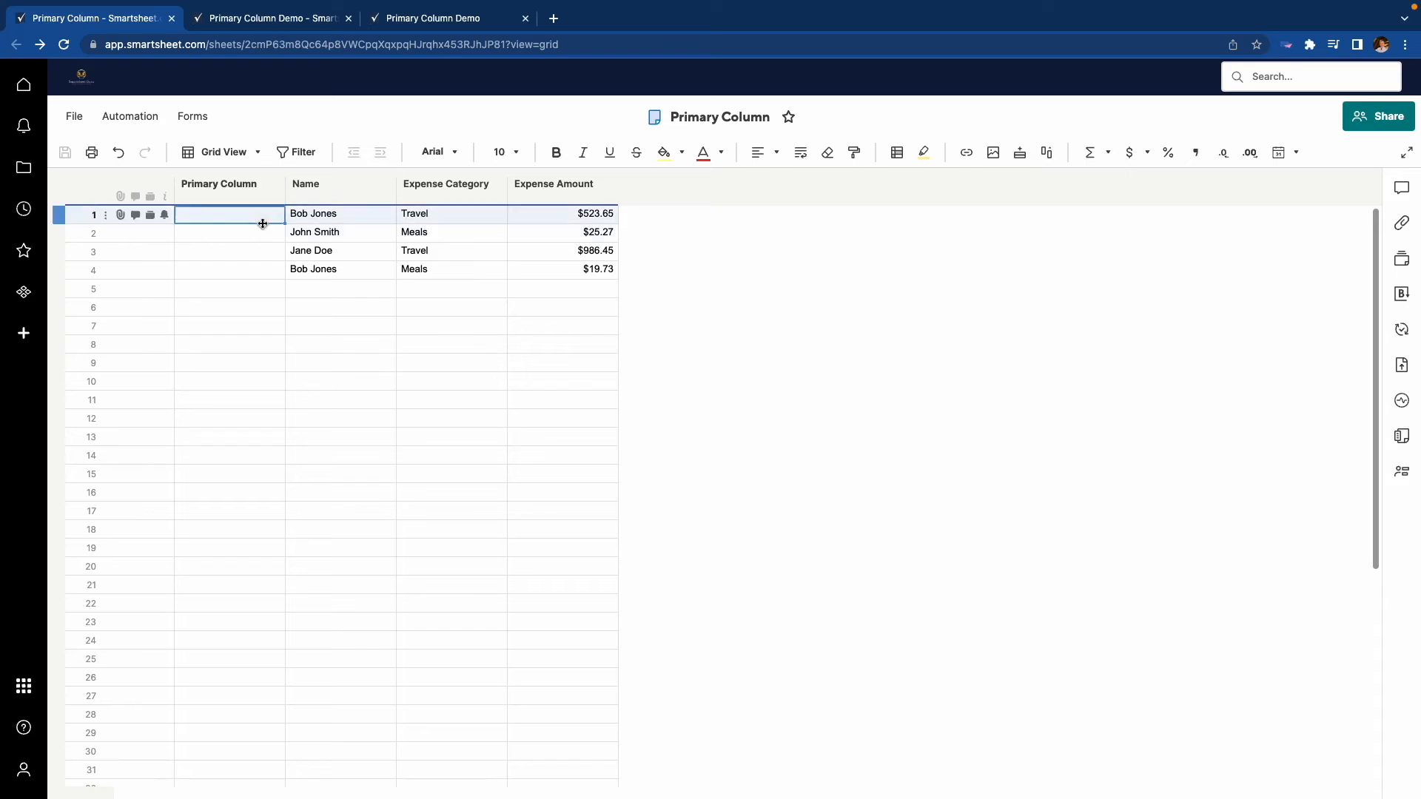
right_click(230, 184)
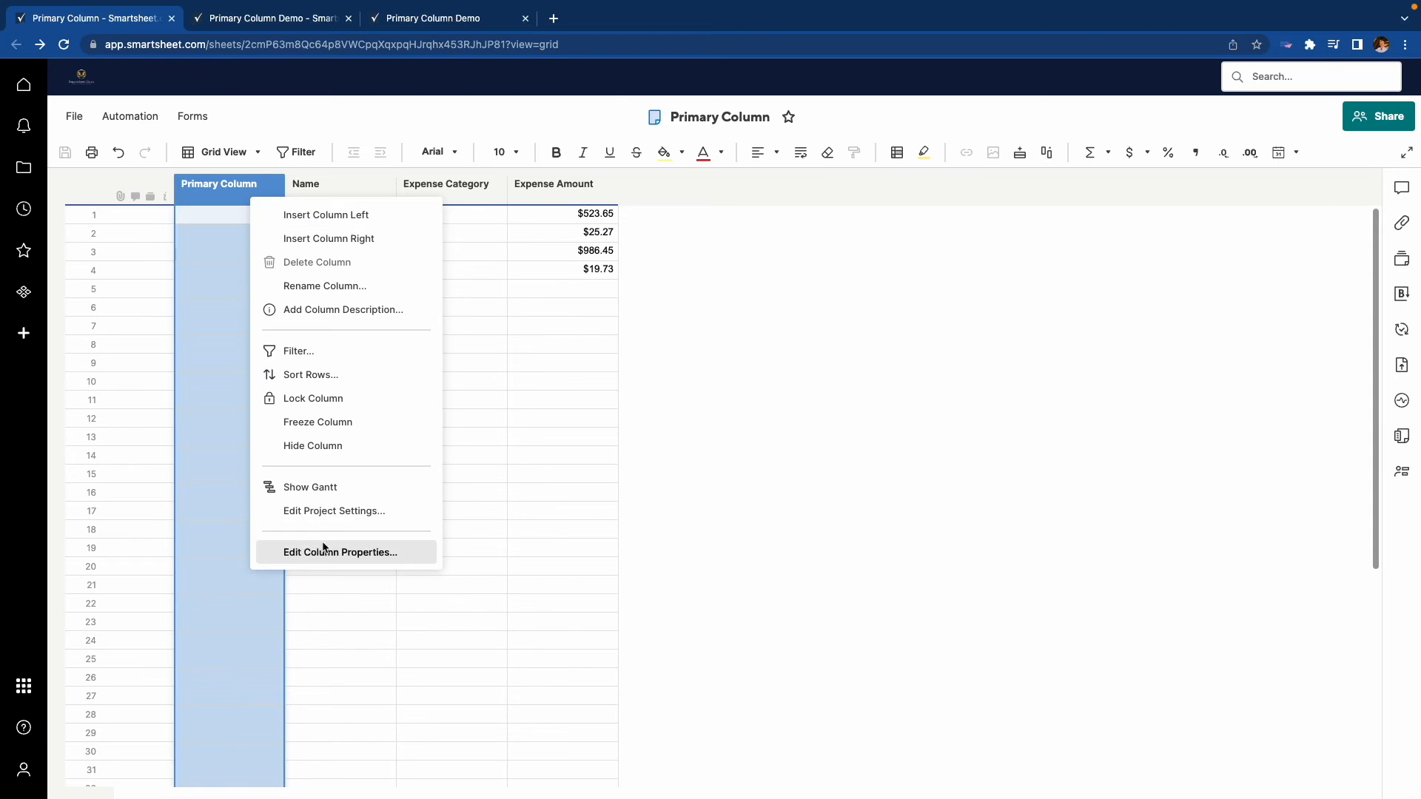
left_click(340, 552)
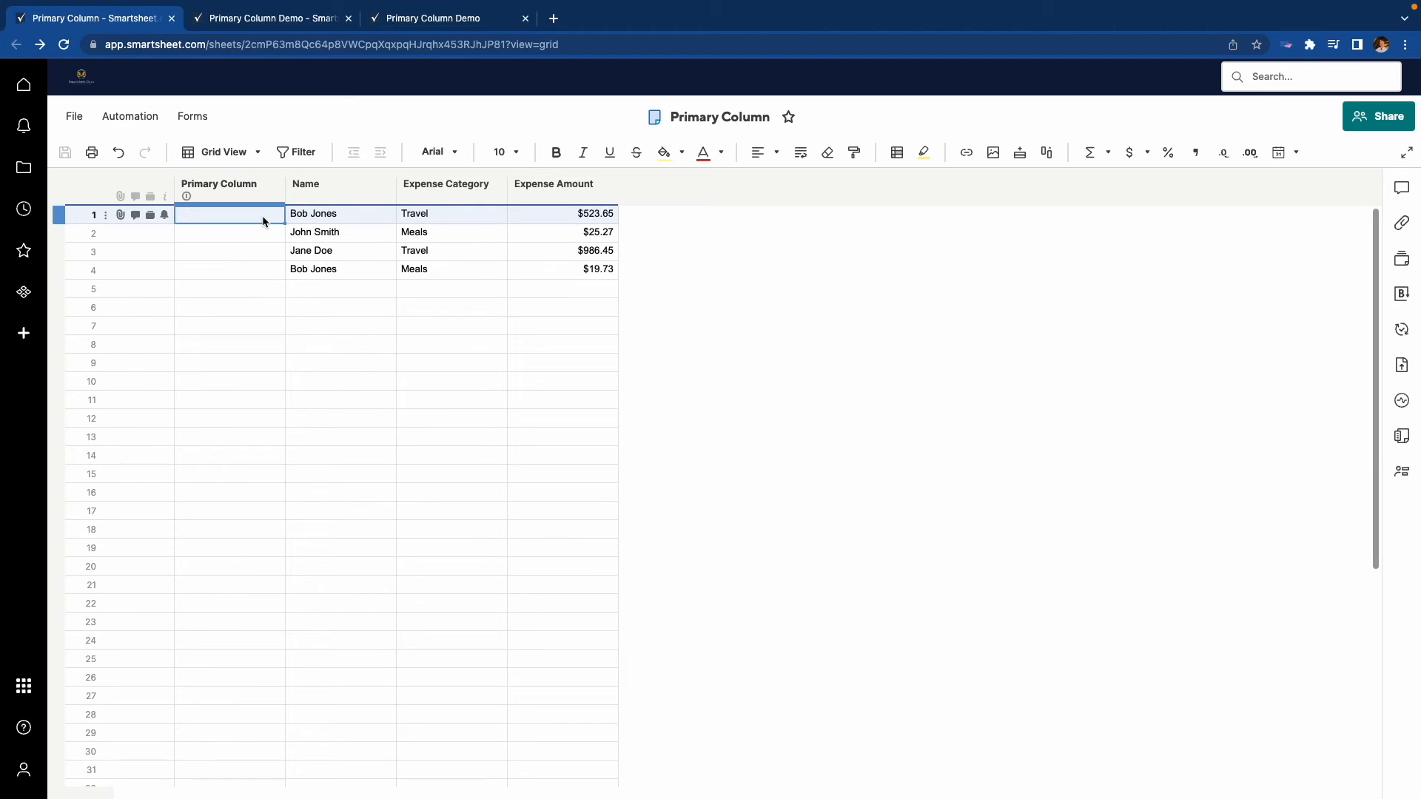
- Enter =Name@row in the cell and convert it to a column formula
type("=Name@row")
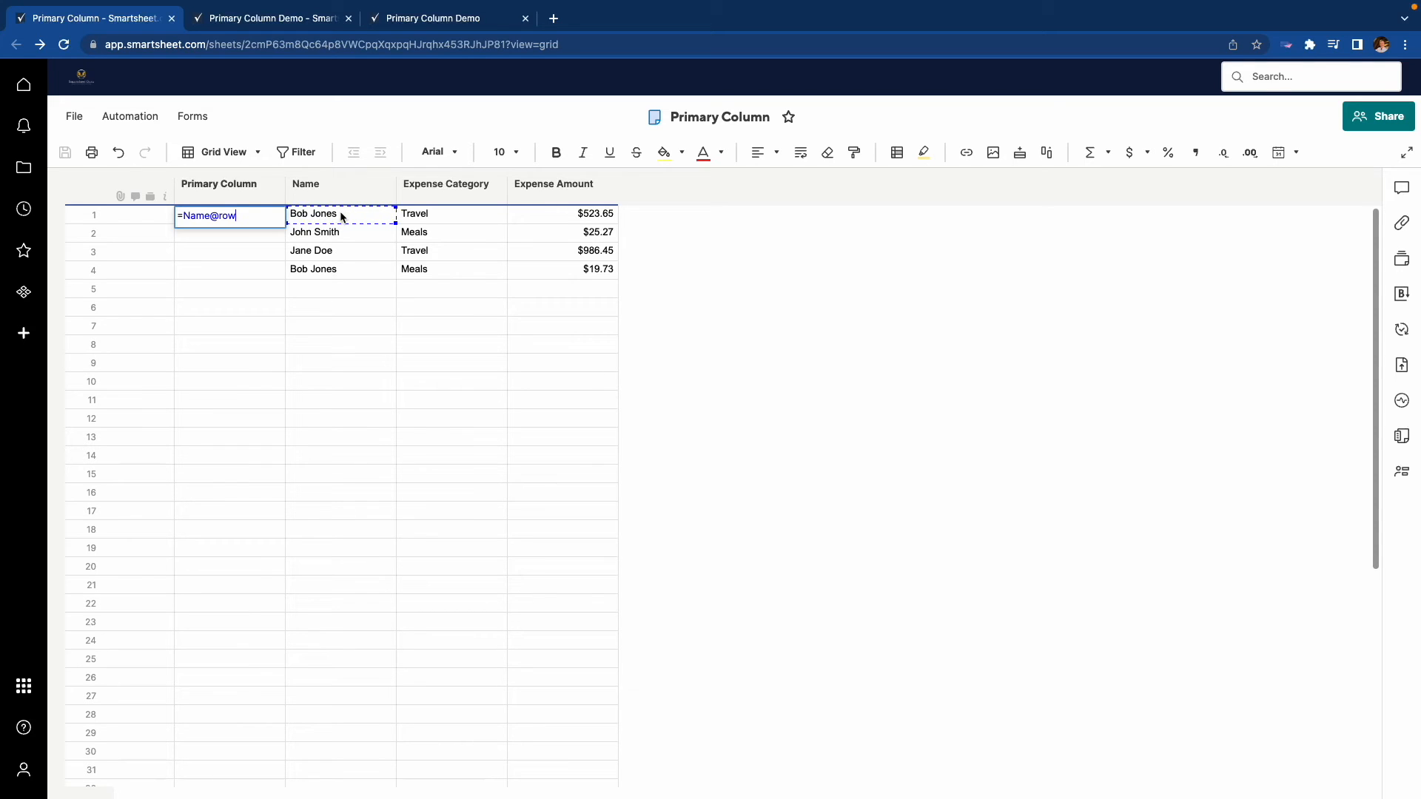
right_click(230, 215)
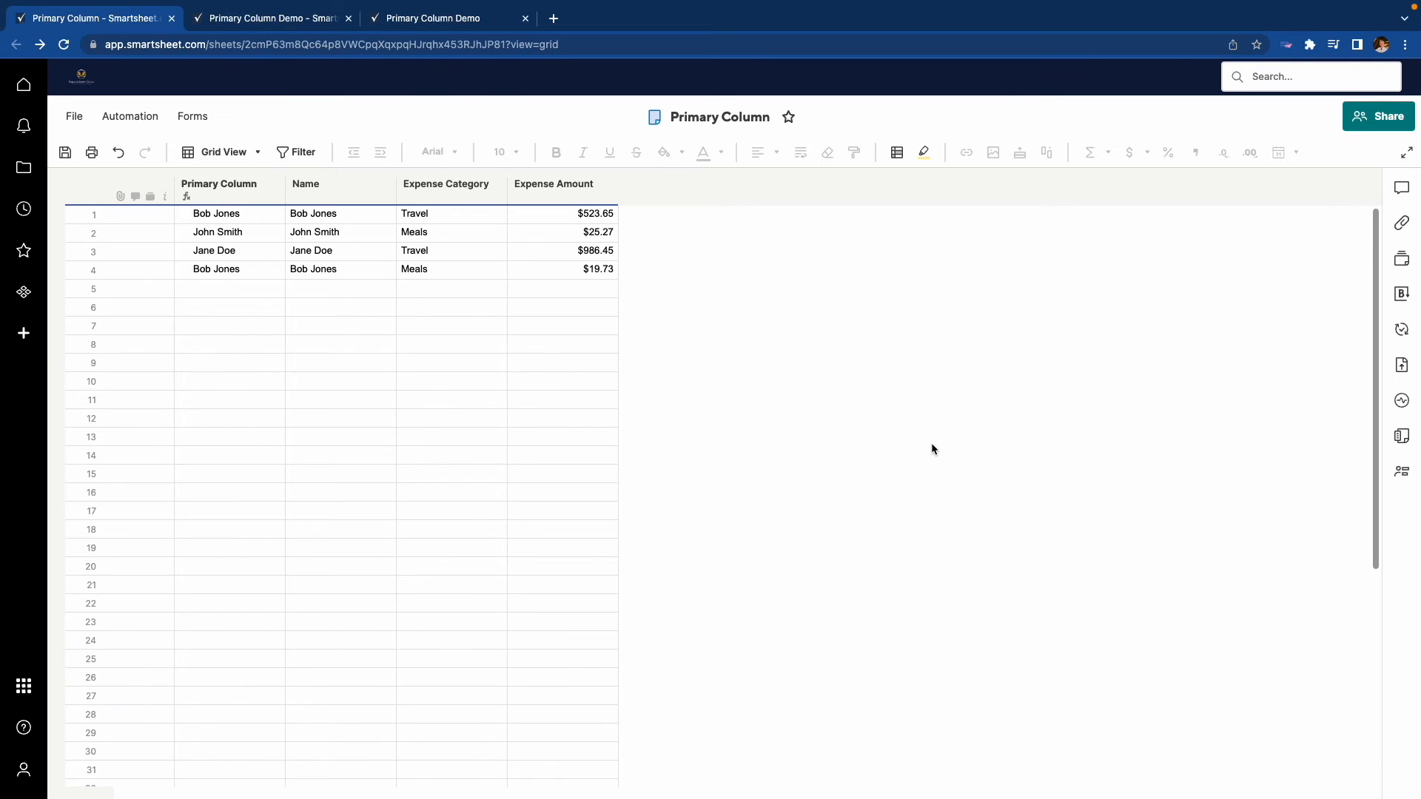
left_click(230, 288)
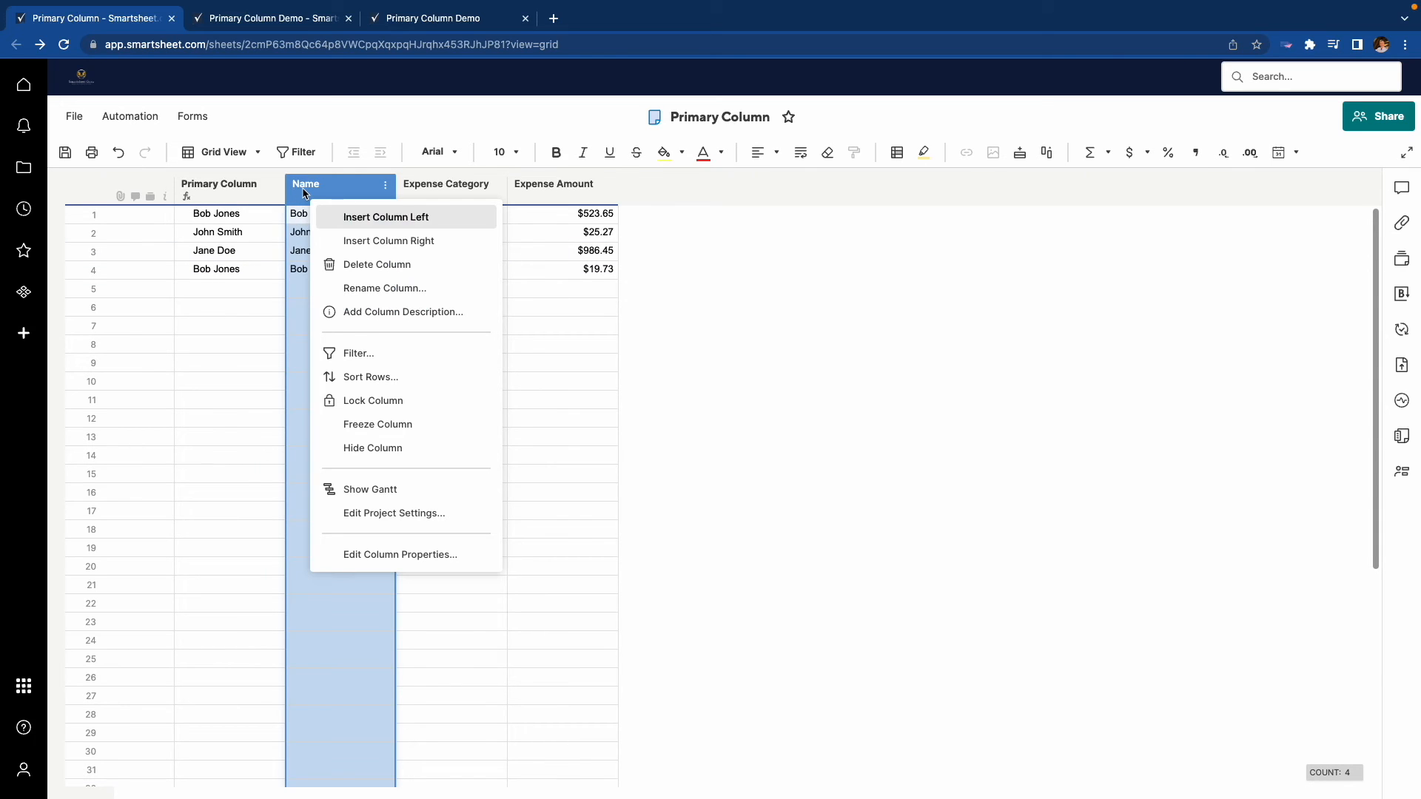
mouse_move(387, 448)
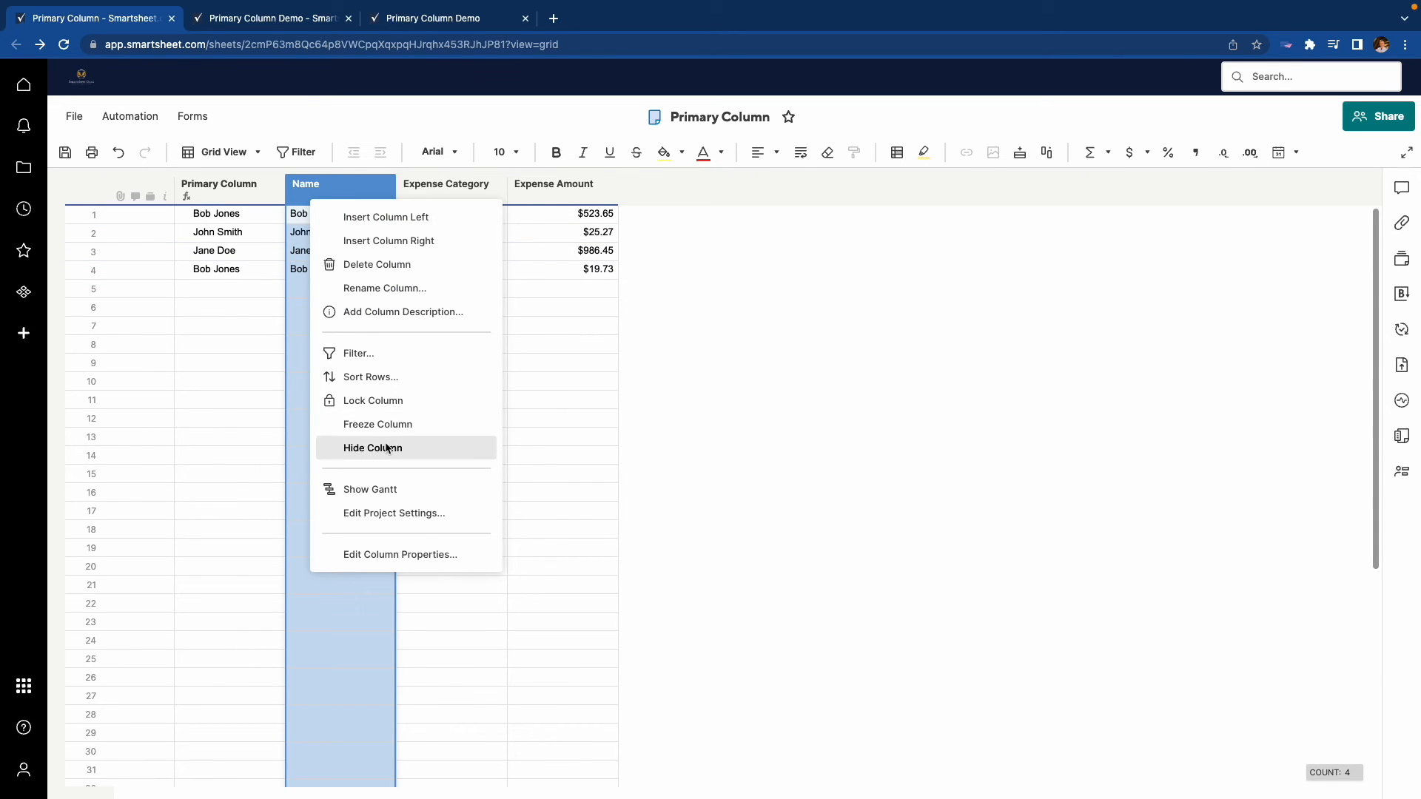
- Hide the Name column and return to the Primary Column Demo report
left_click(372, 447)
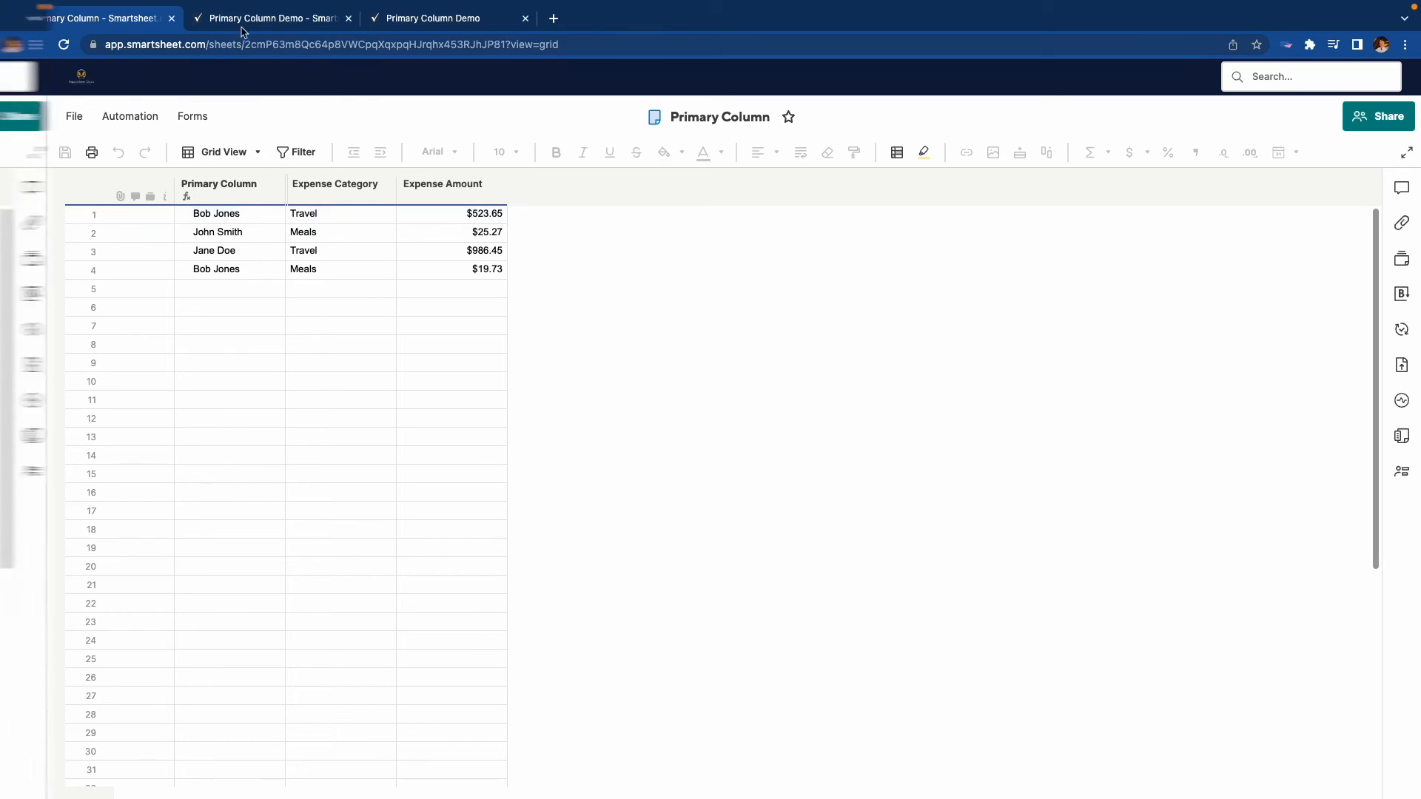
left_click(270, 17)
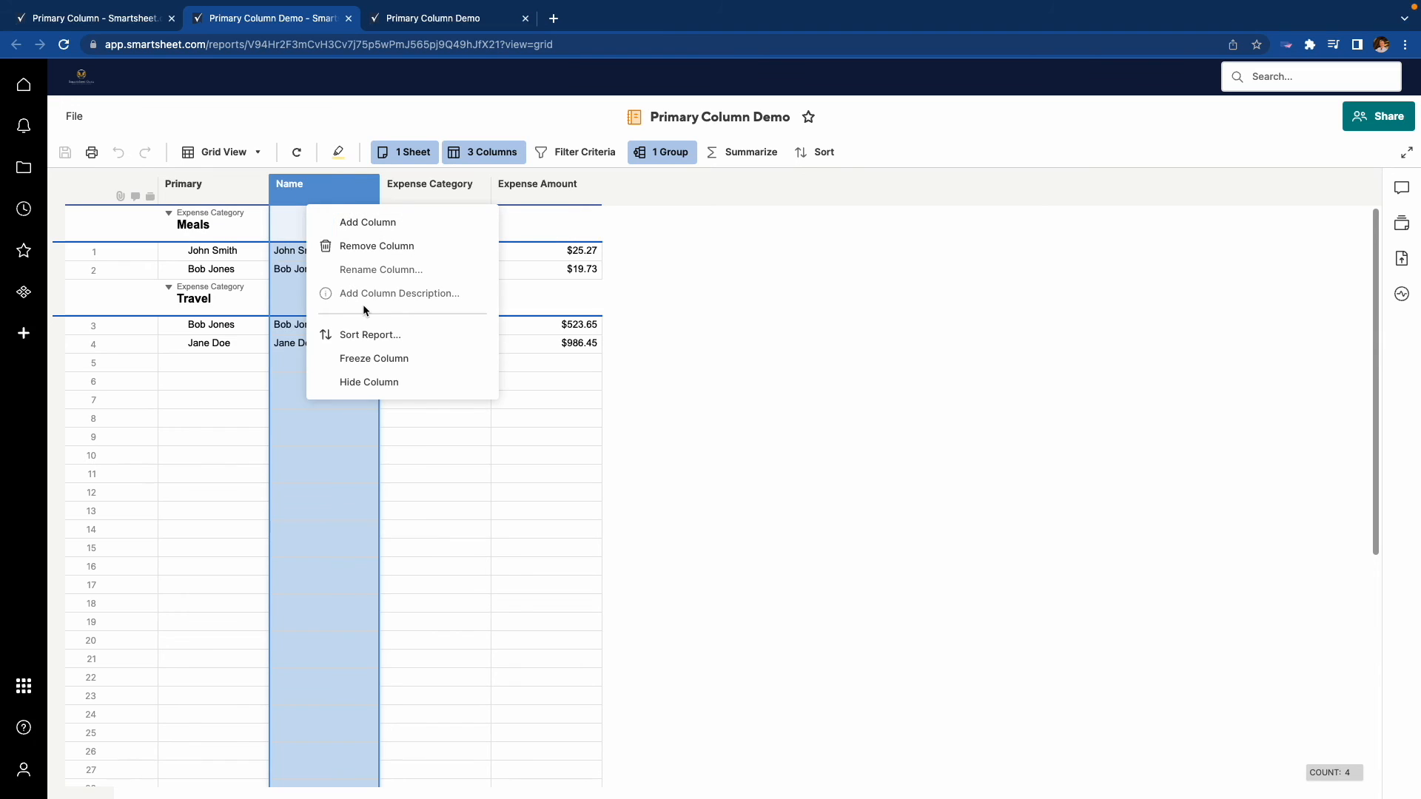
- Remove the Name column from the report, leaving names in the primary column
left_click(377, 246)
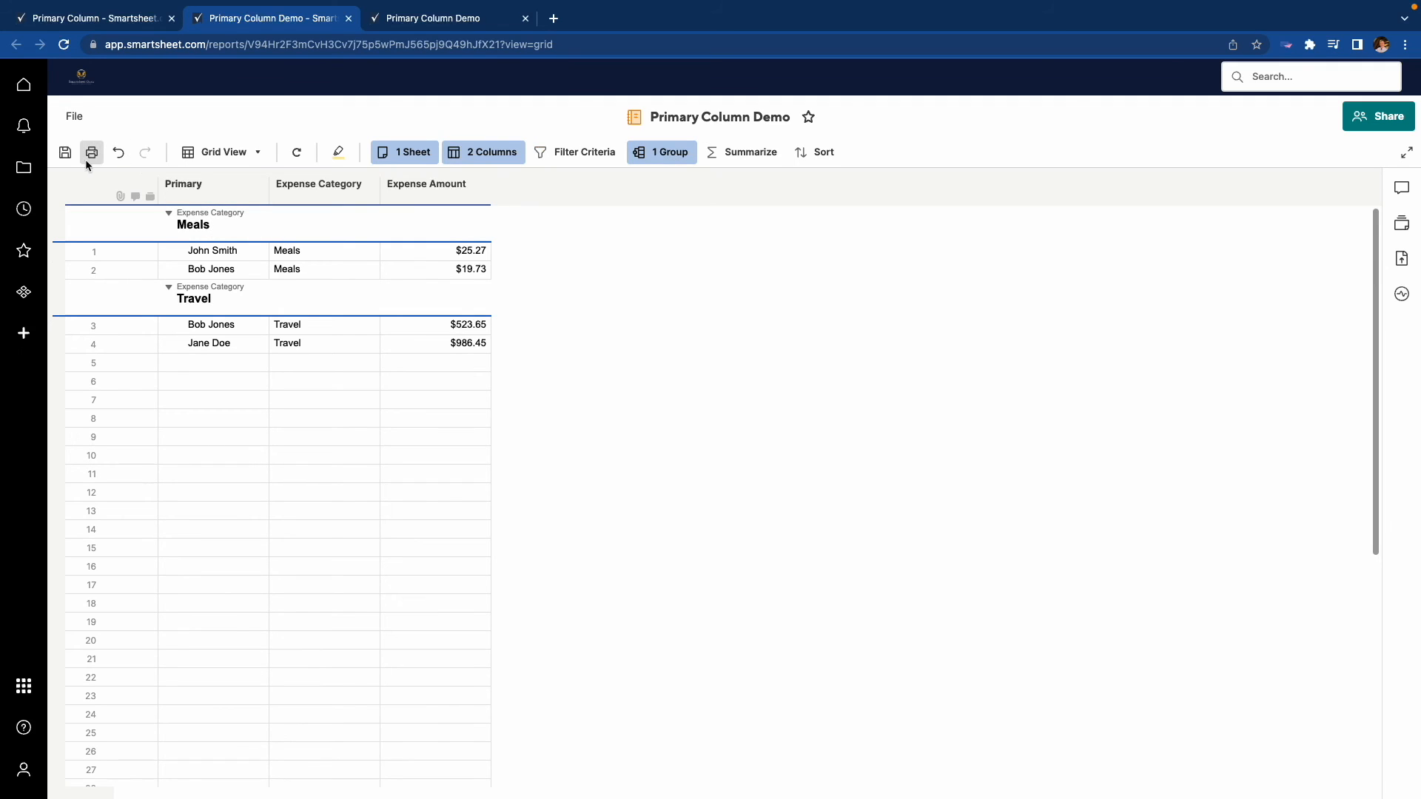
left_click(661, 151)
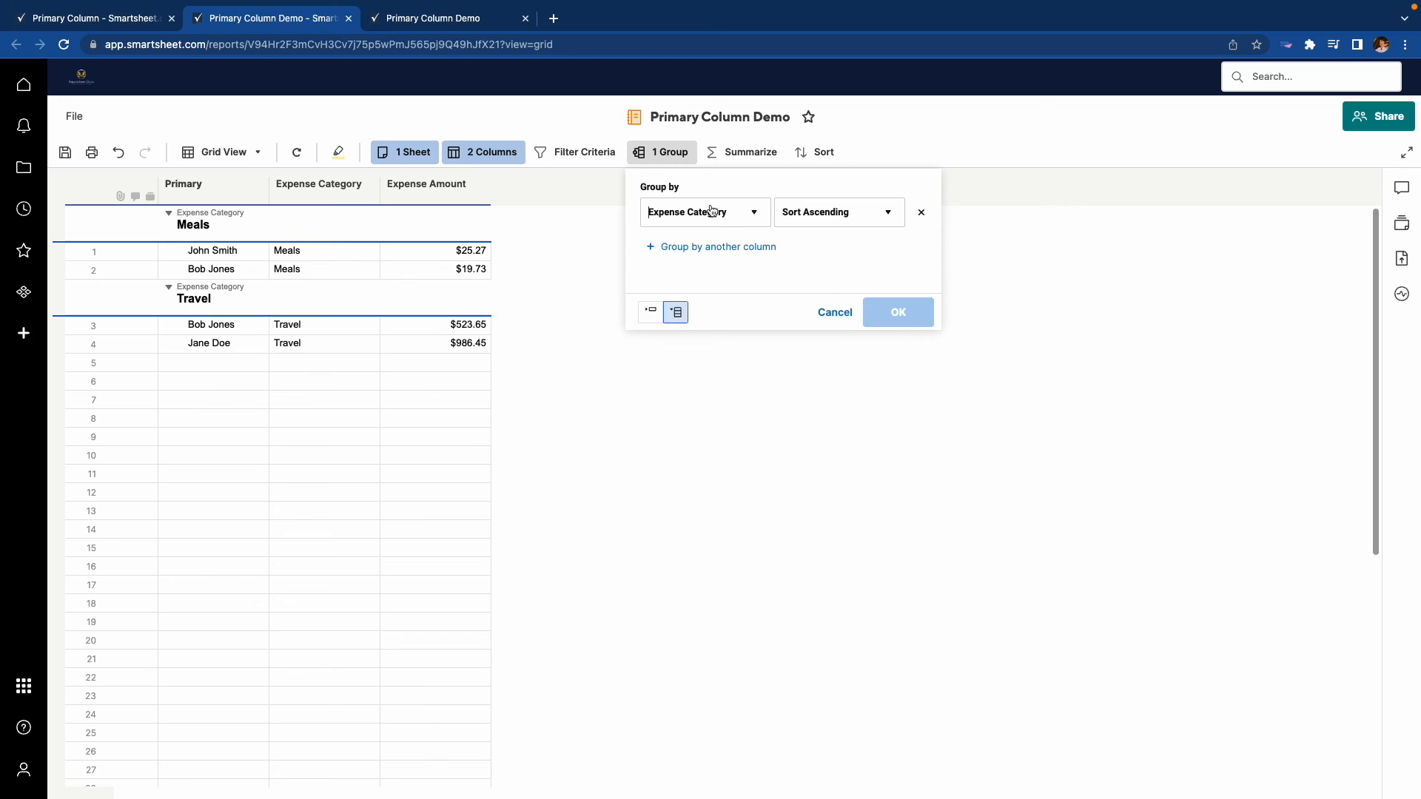
- Group the report by Primary and expand the Jane Doe group
left_click(704, 211)
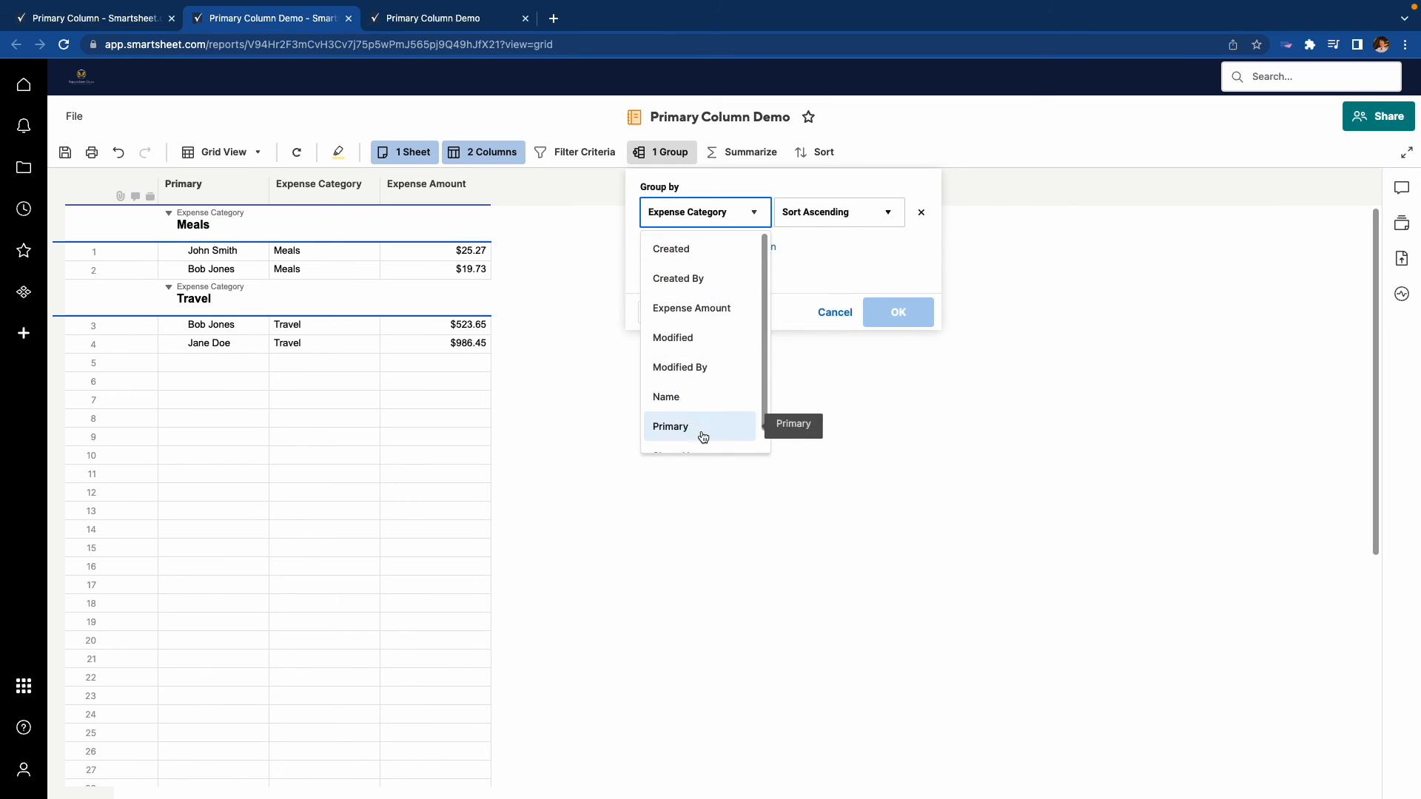
left_click(671, 427)
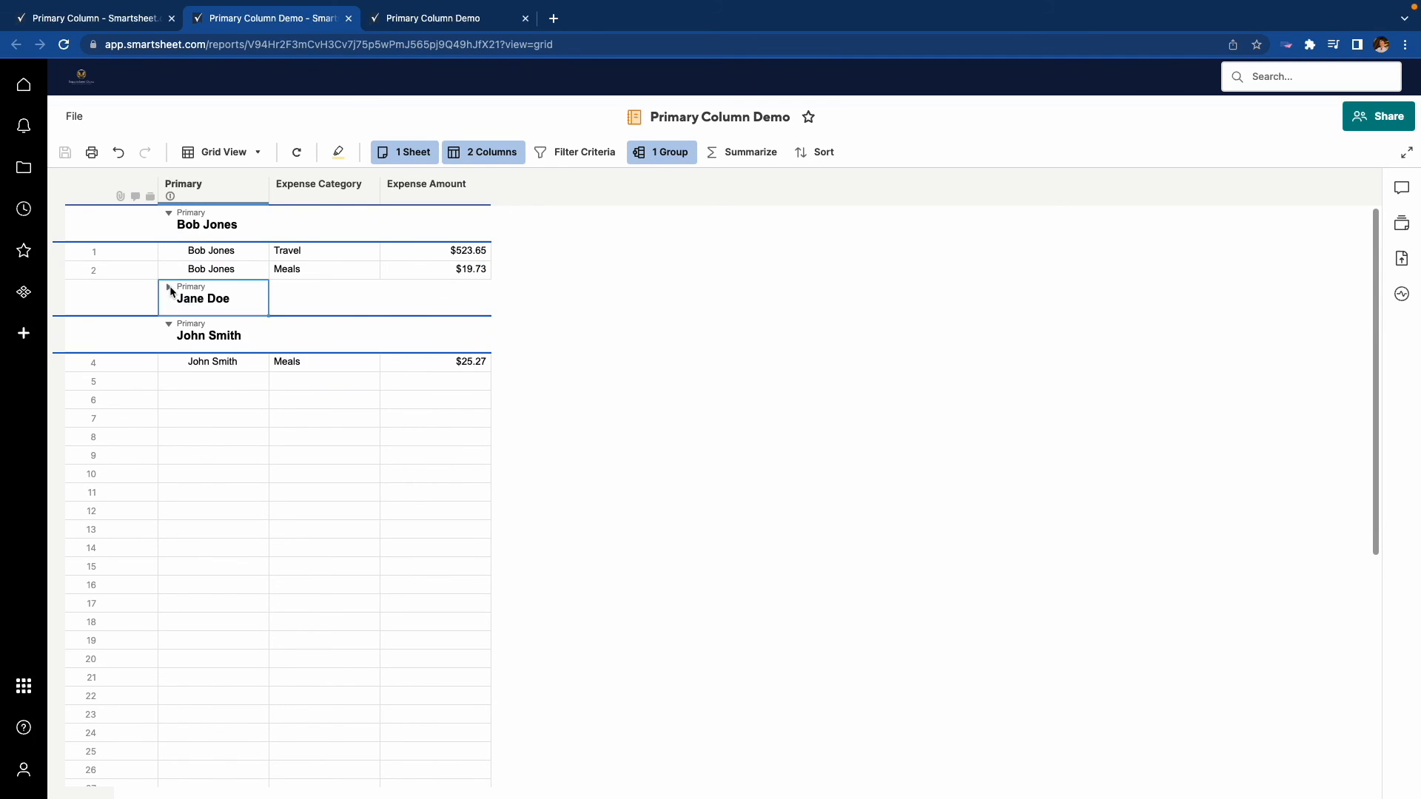
left_click(168, 288)
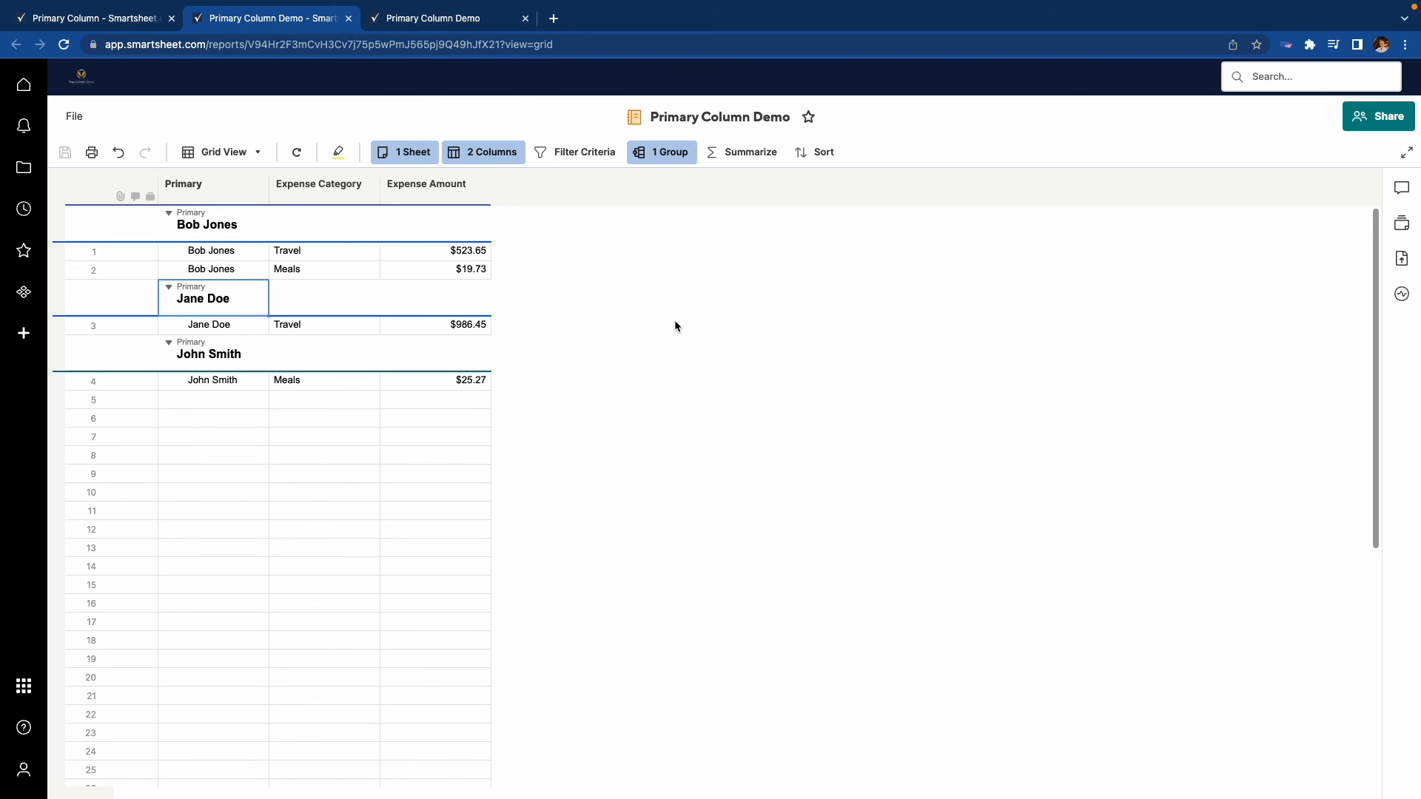